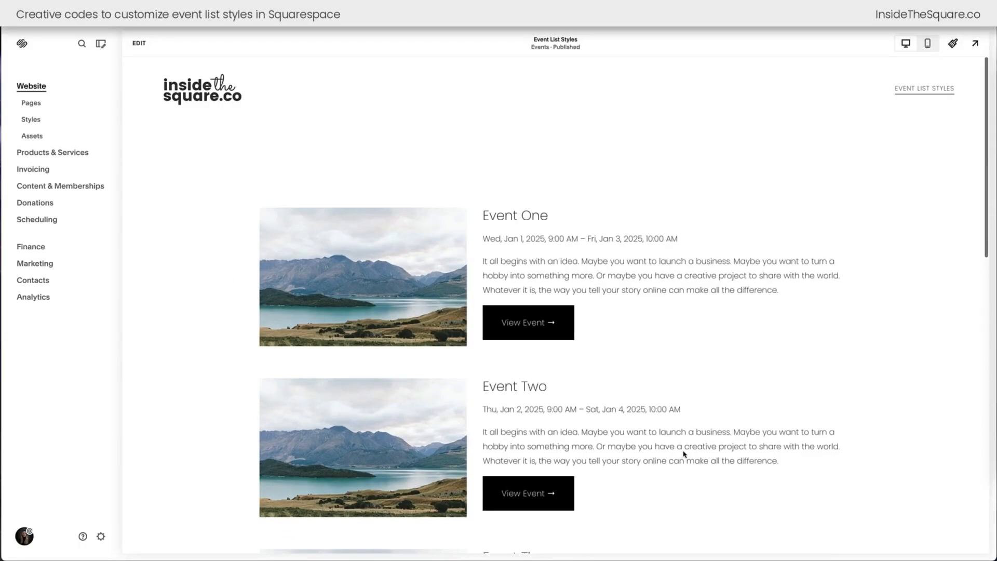
mouse_move(141, 45)
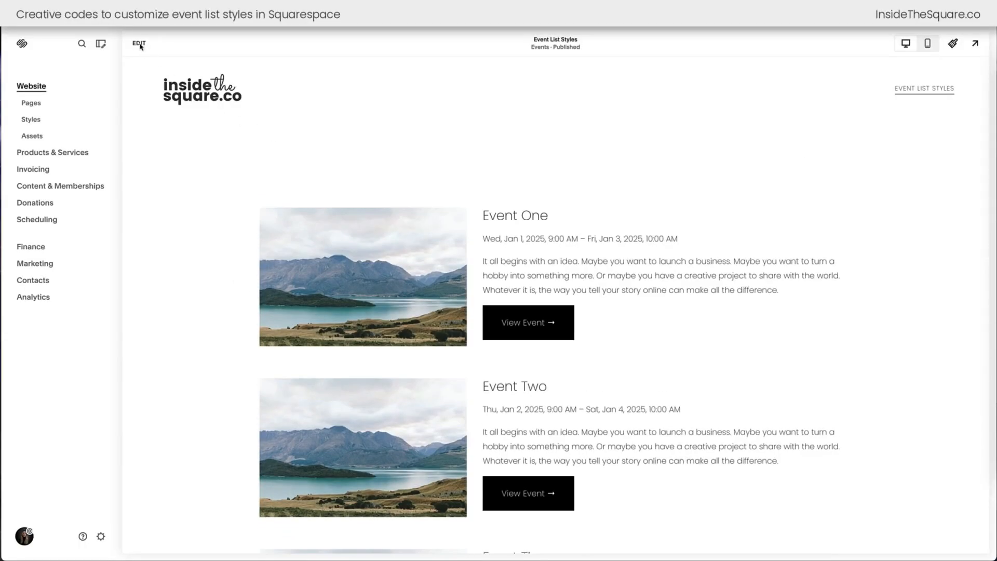
Step: Set the event section to small height and inset width after trying full width
left_click(138, 44)
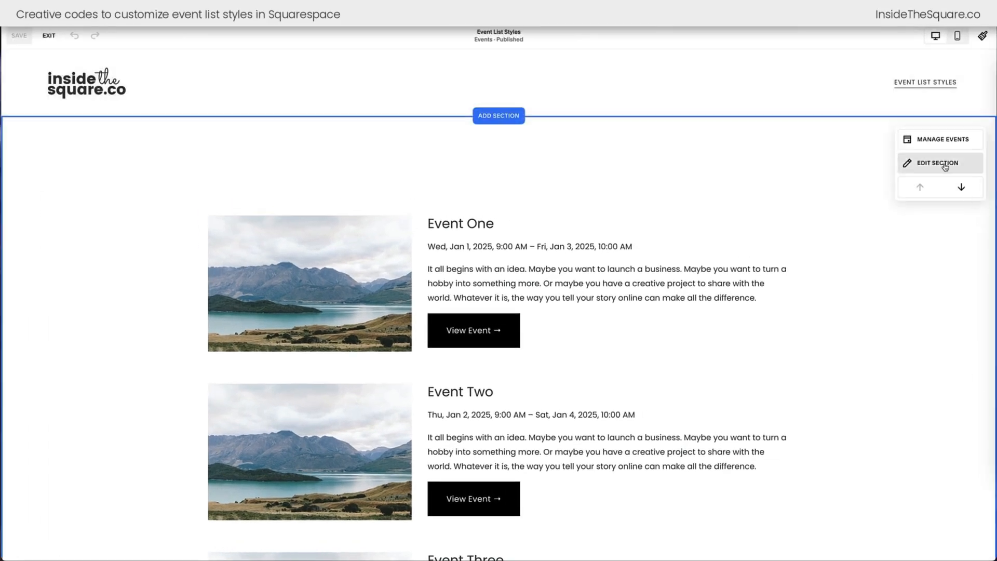
left_click(937, 164)
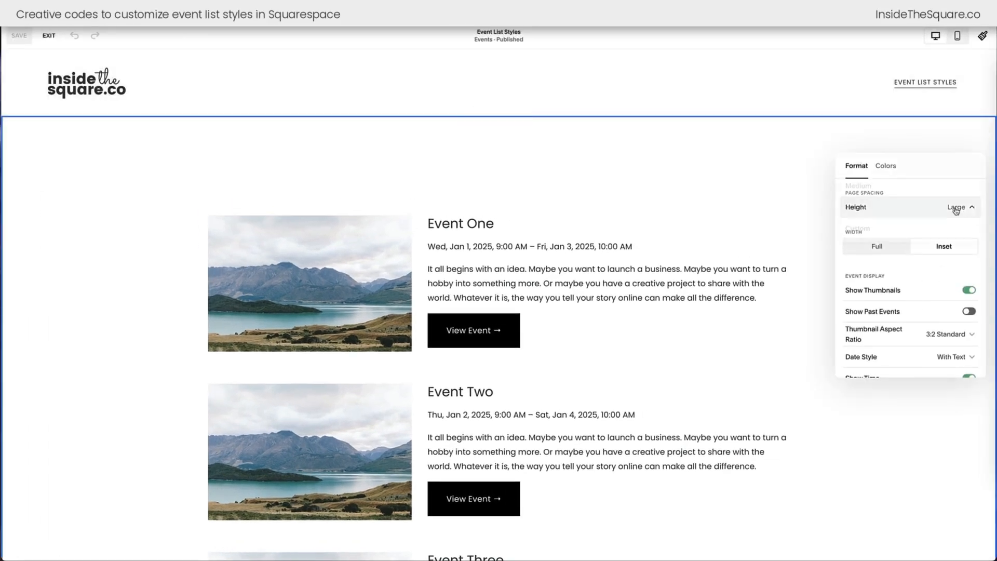
left_click(957, 216)
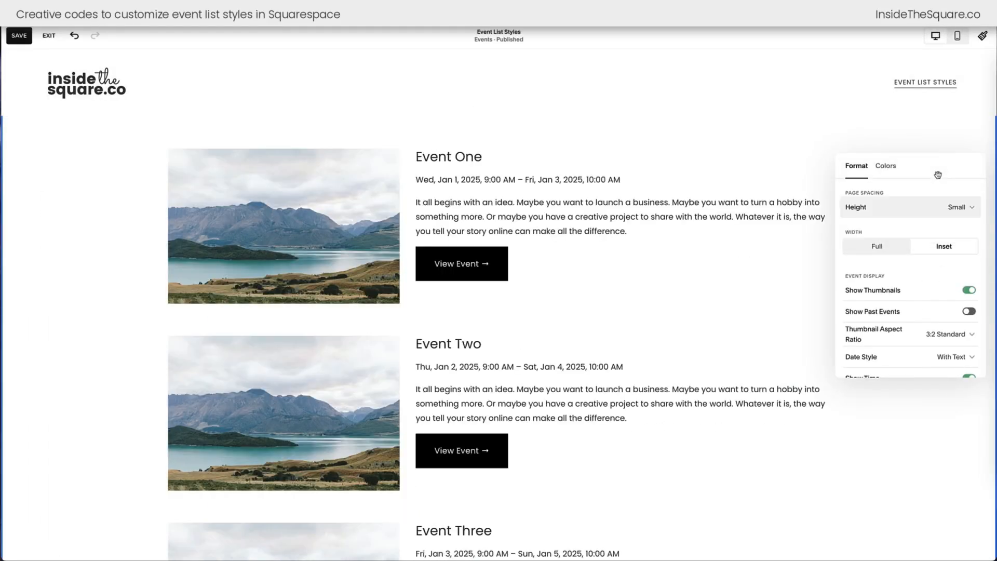
scroll("down", 3)
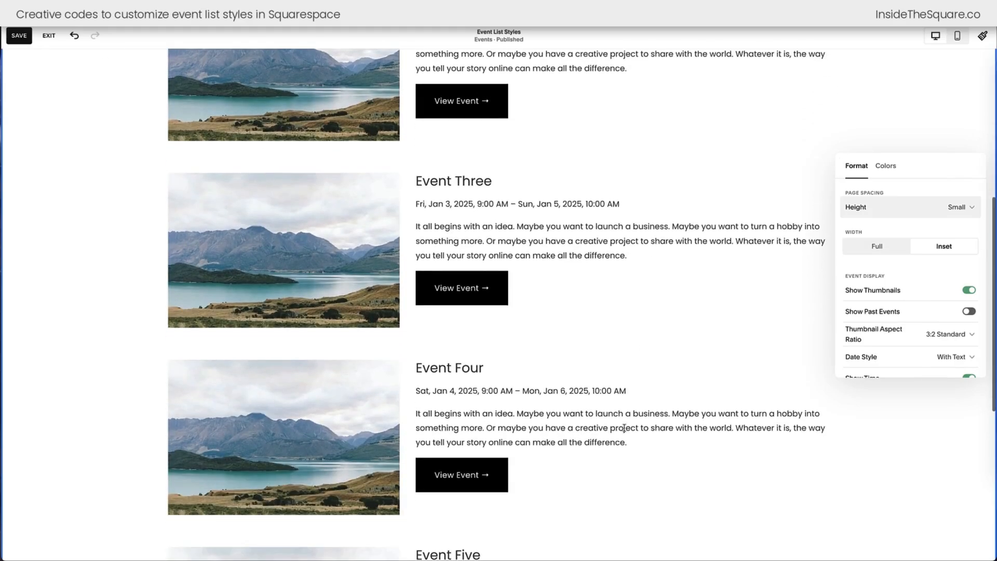
scroll("up", 3)
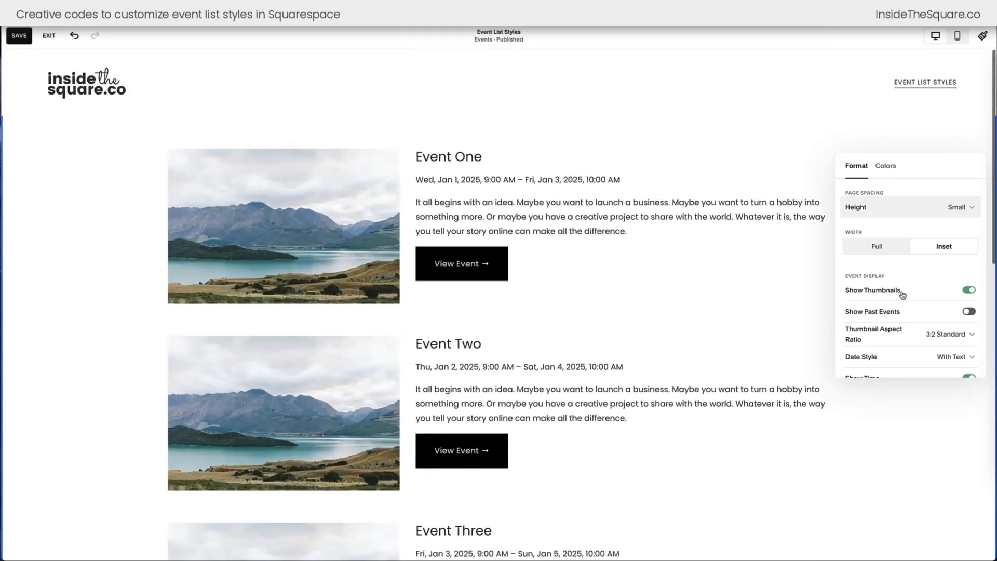
left_click(876, 246)
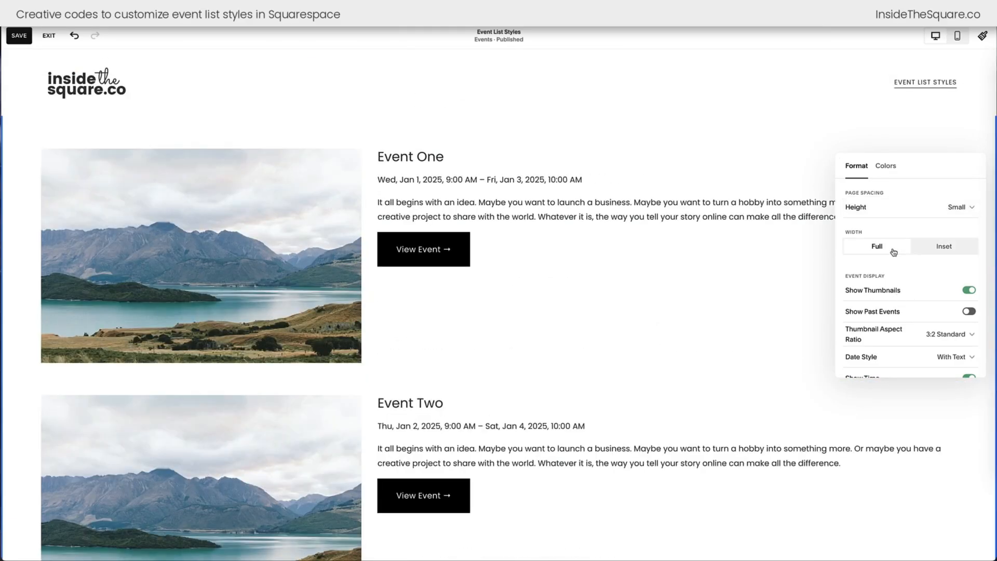
left_click(945, 246)
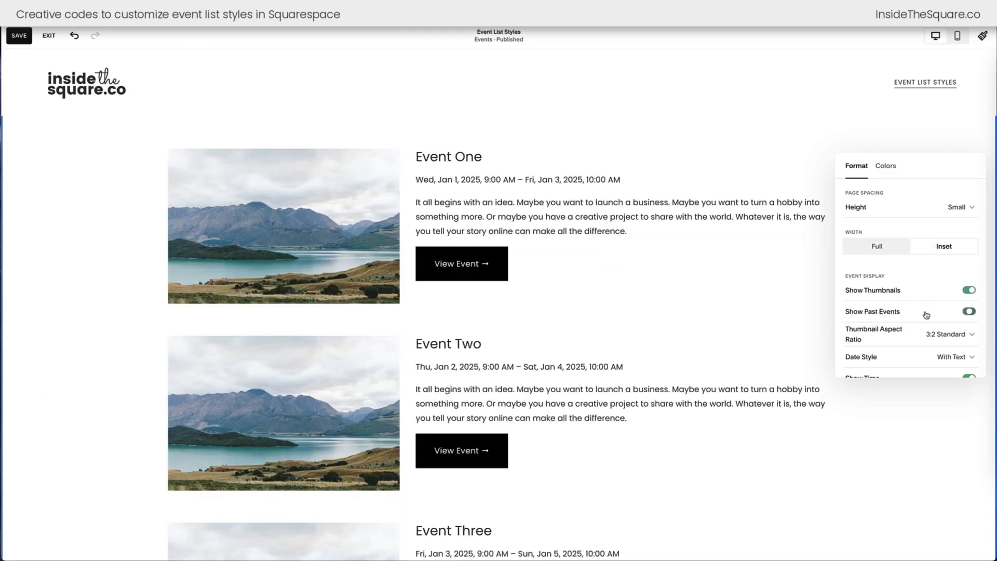
Step: Make the event thumbnails 1:1 square and show calendar export links under each date
left_click(948, 334)
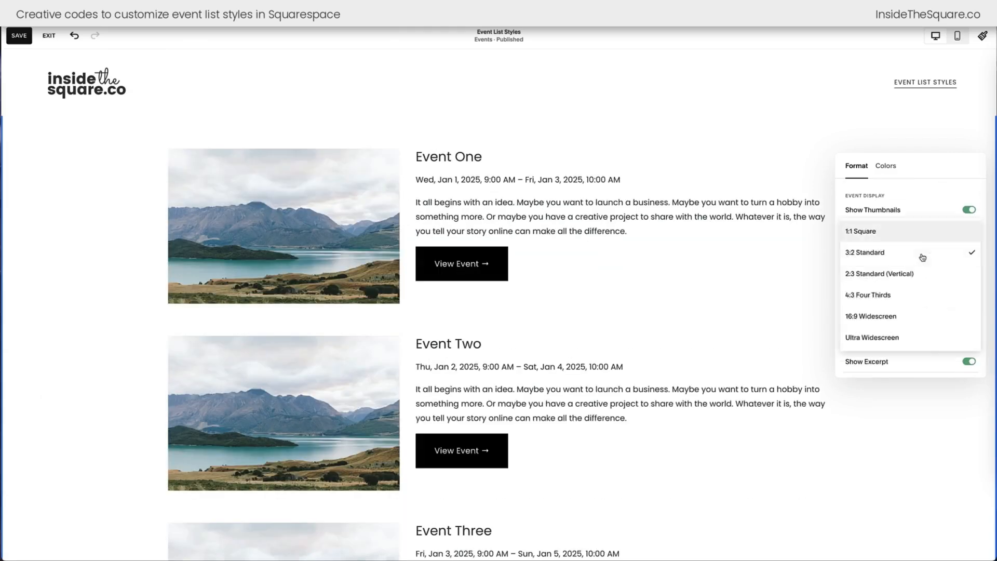
left_click(880, 274)
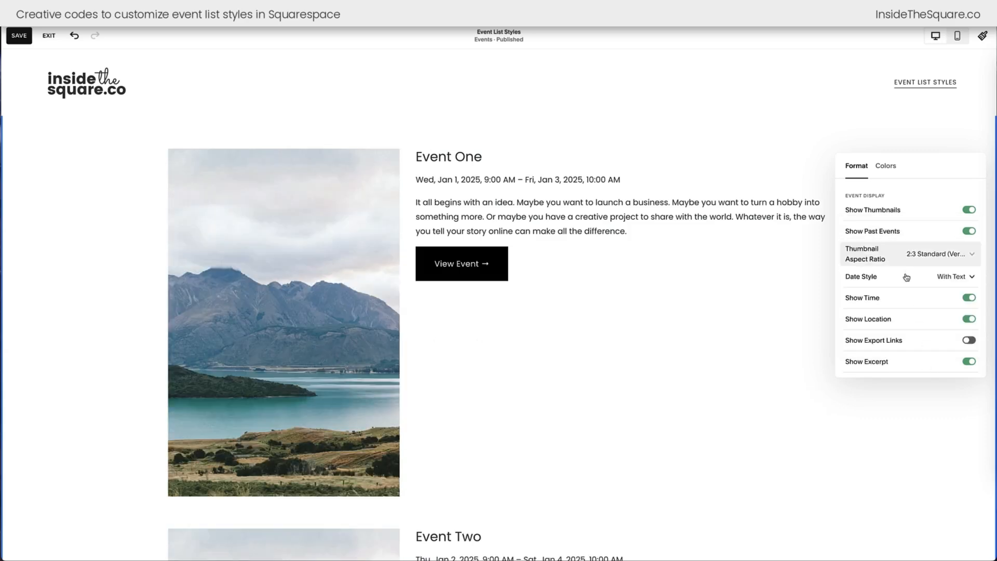
left_click(938, 253)
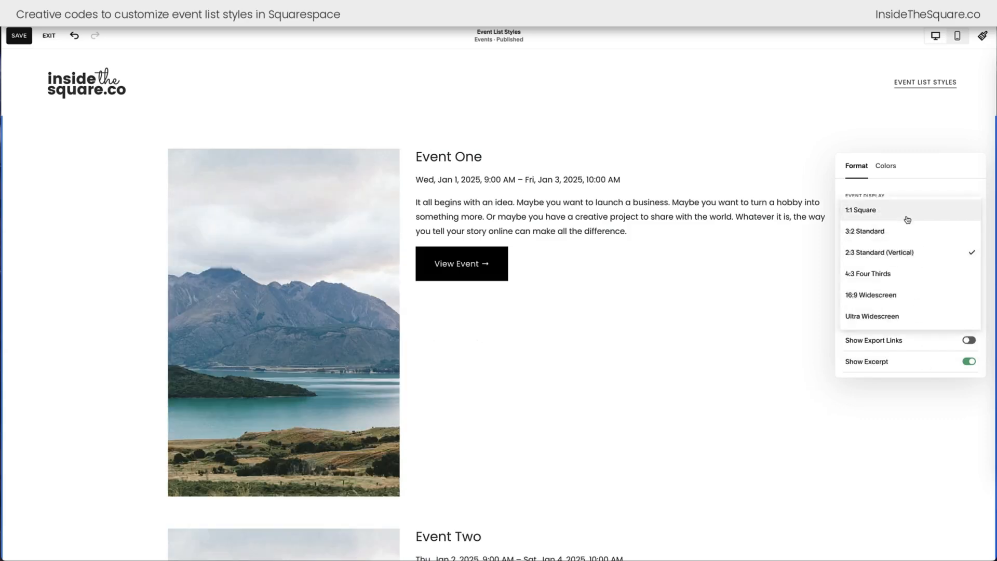
left_click(862, 210)
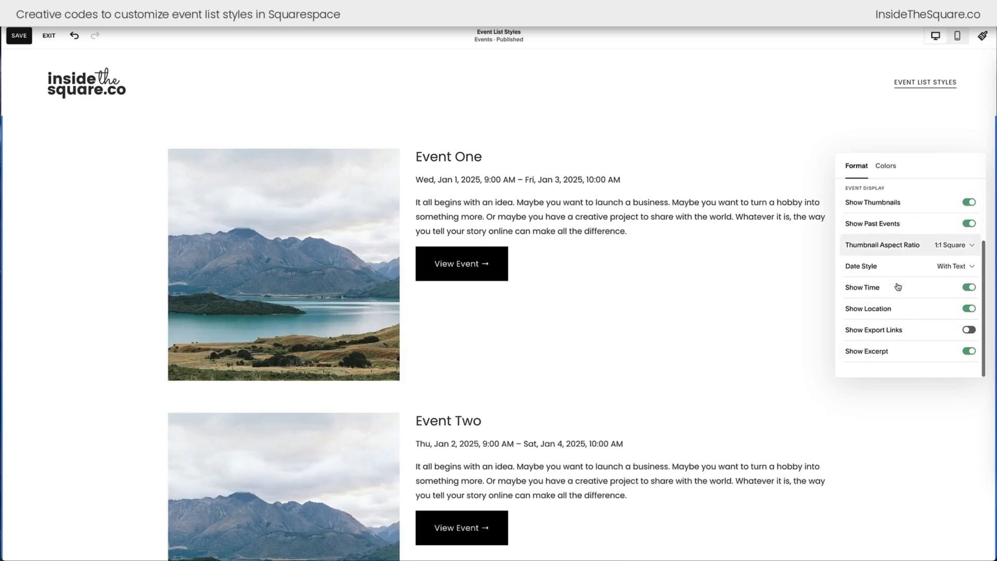
mouse_move(935, 315)
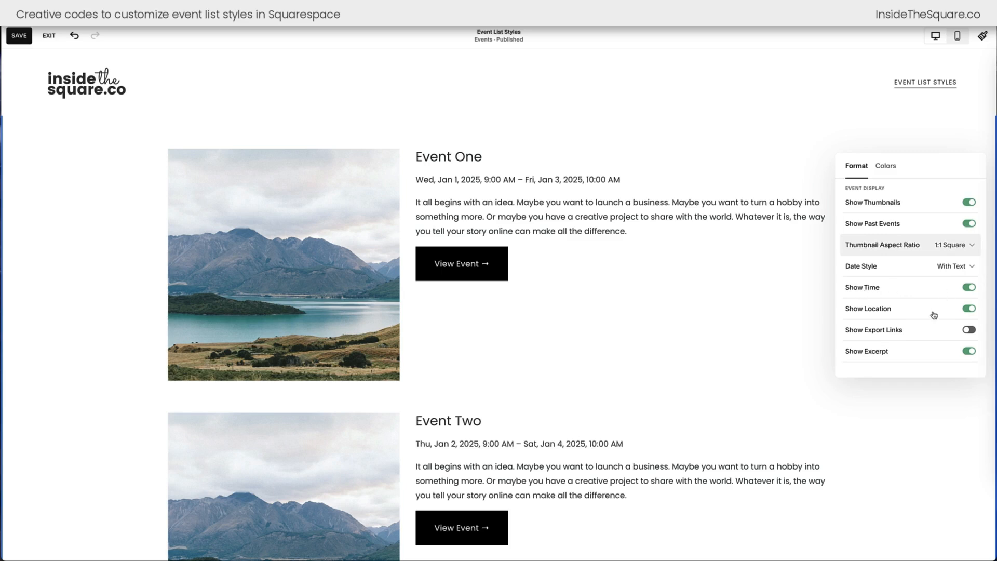
left_click(969, 329)
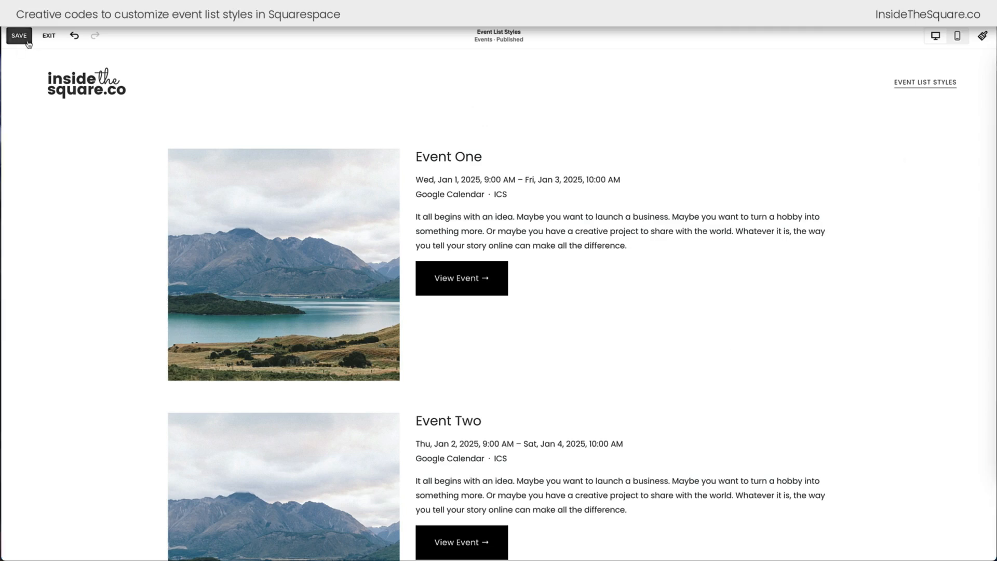
Step: Save the section changes and reach Custom CSS through Pages > Website Tools
left_click(49, 35)
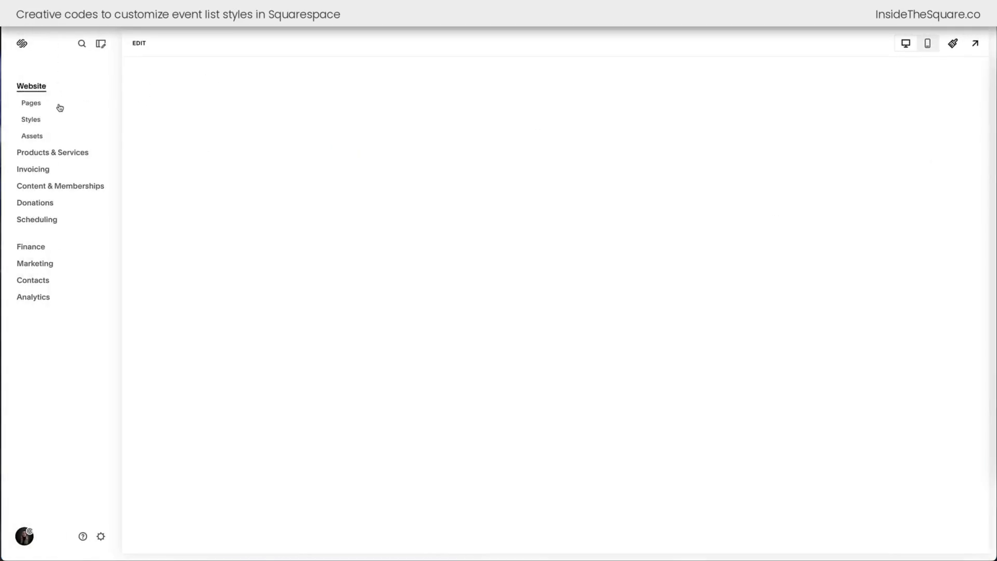
left_click(31, 103)
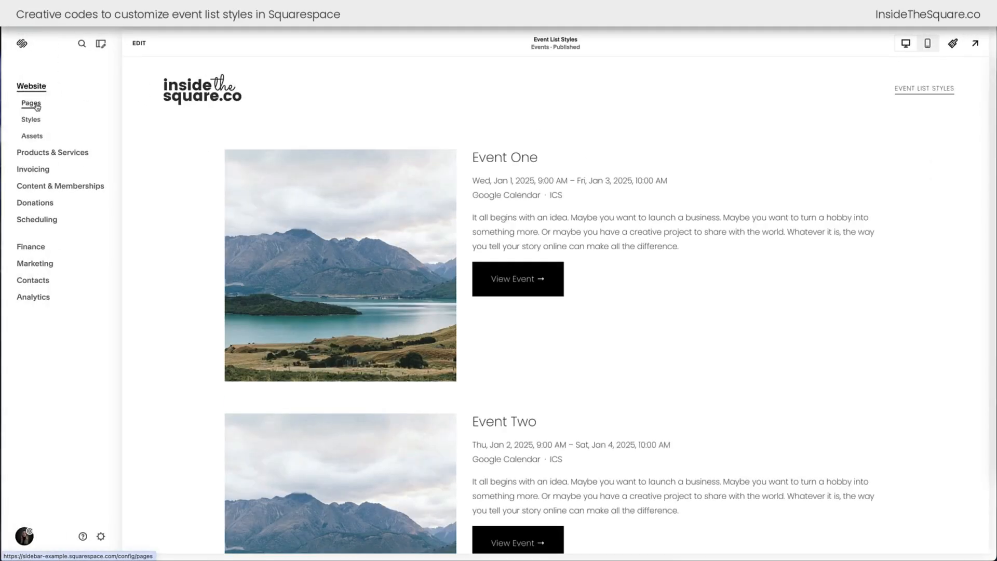
left_click(30, 104)
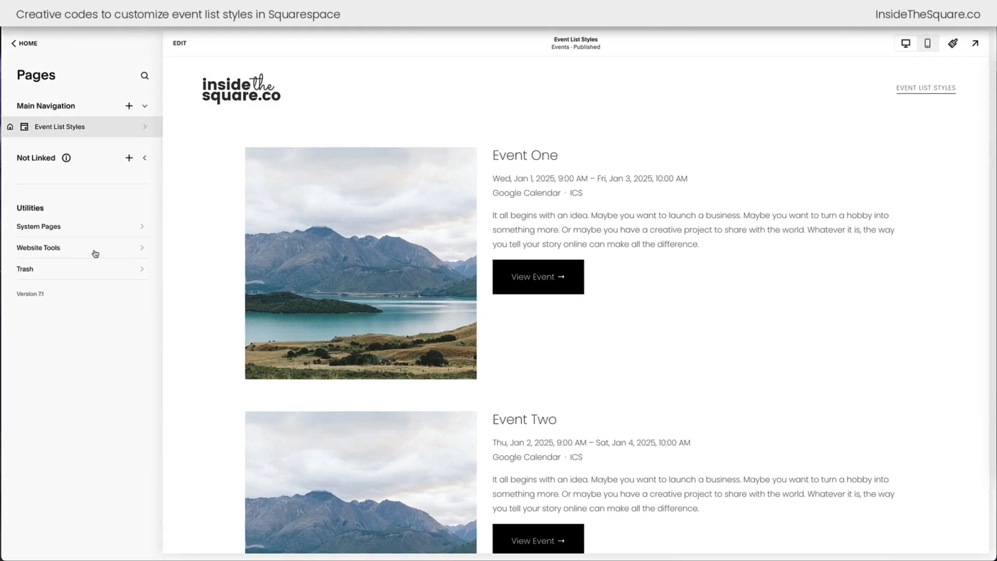
left_click(38, 247)
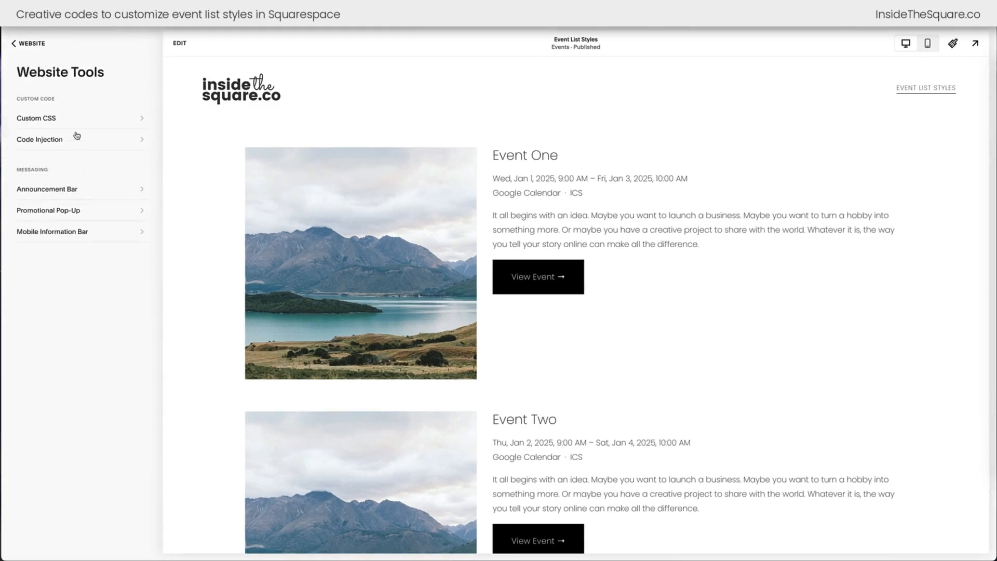
mouse_move(80, 123)
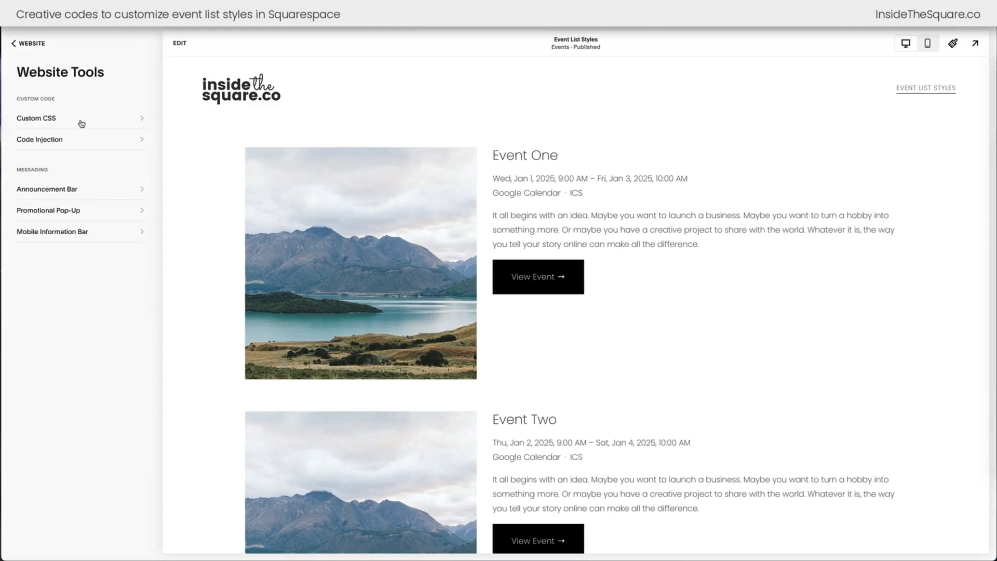
left_click(36, 119)
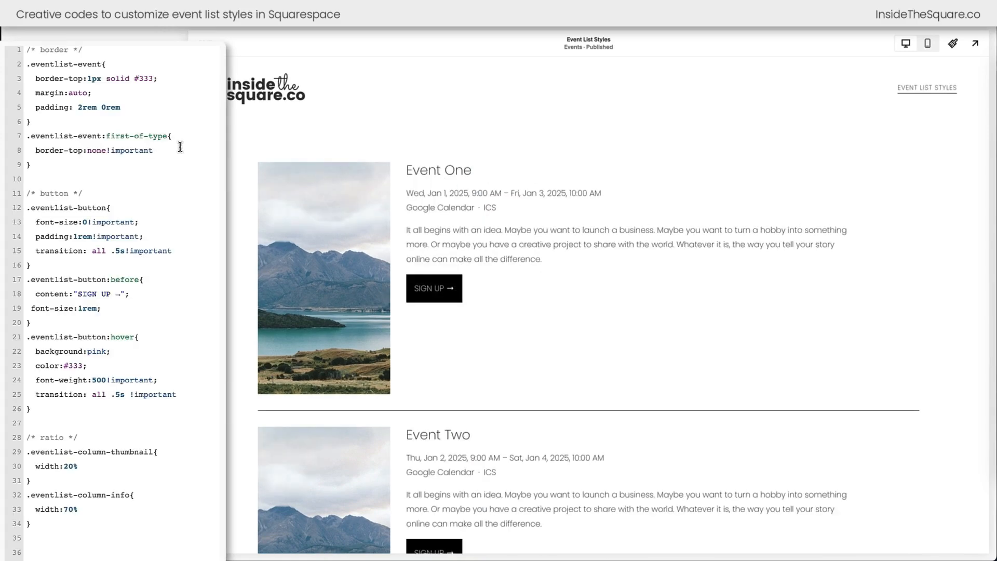
mouse_move(743, 278)
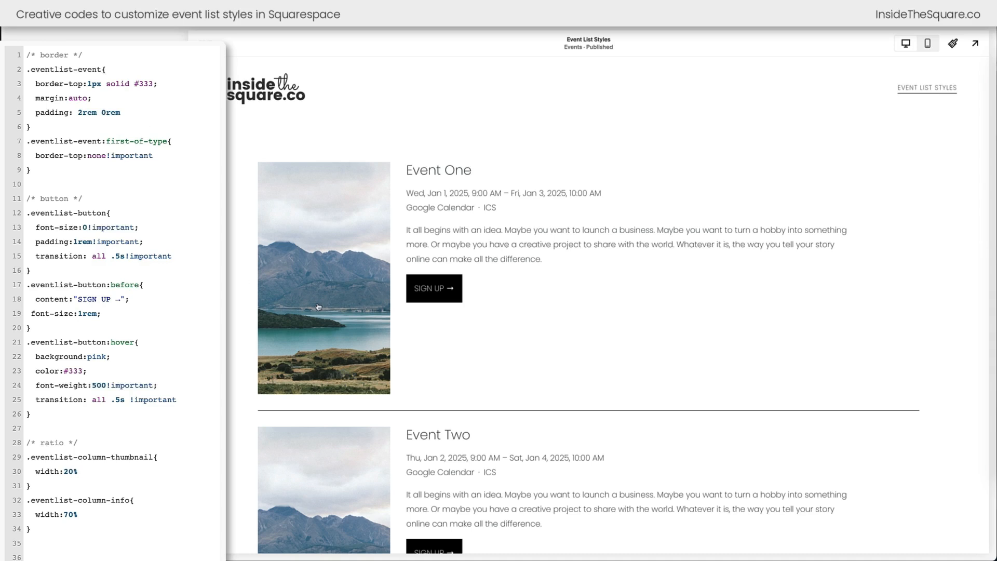
mouse_move(411, 344)
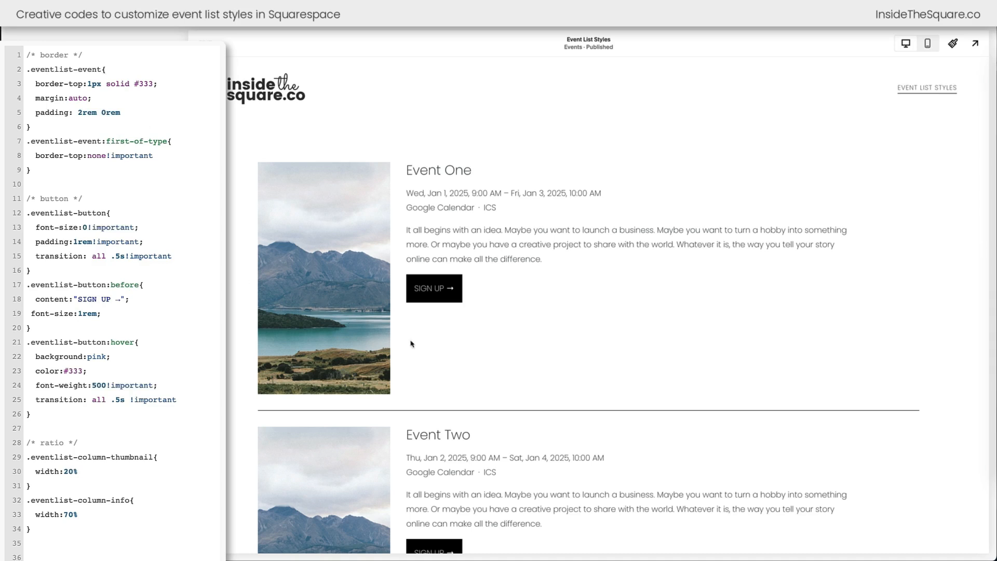
Step: Add align-items:center to the .eventlist-event rule after the padding line
left_click(119, 112)
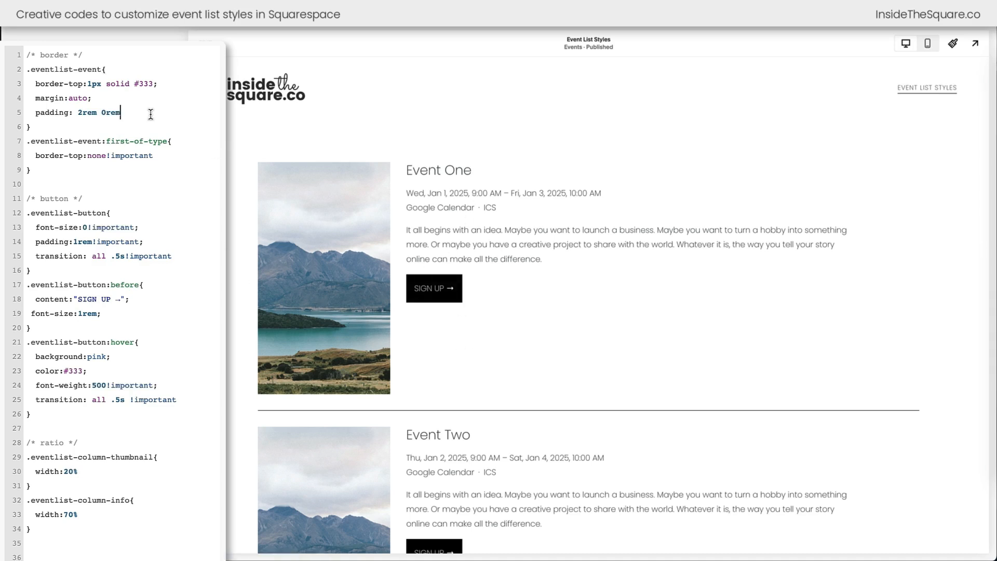
type("align-items:center")
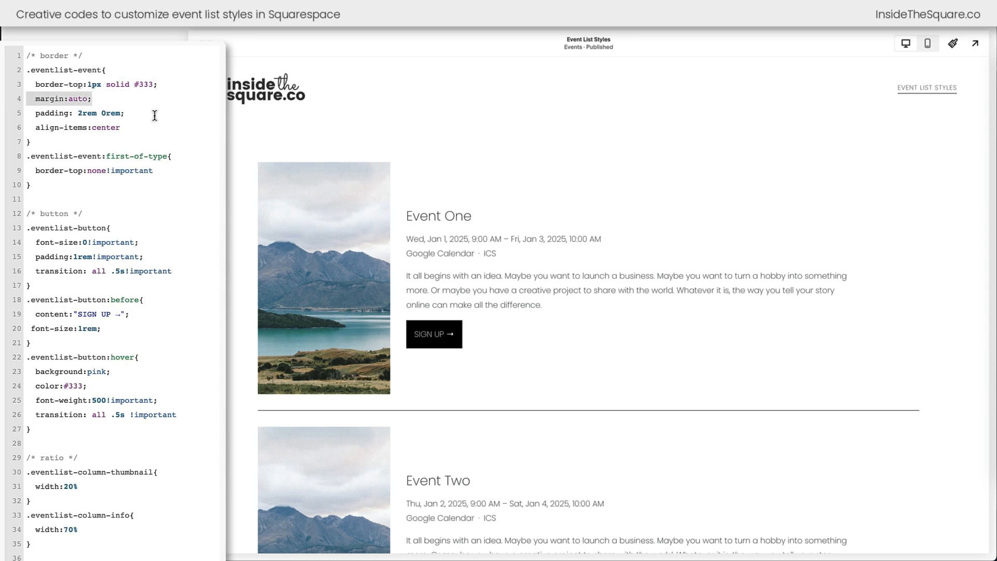
left_click(58, 120)
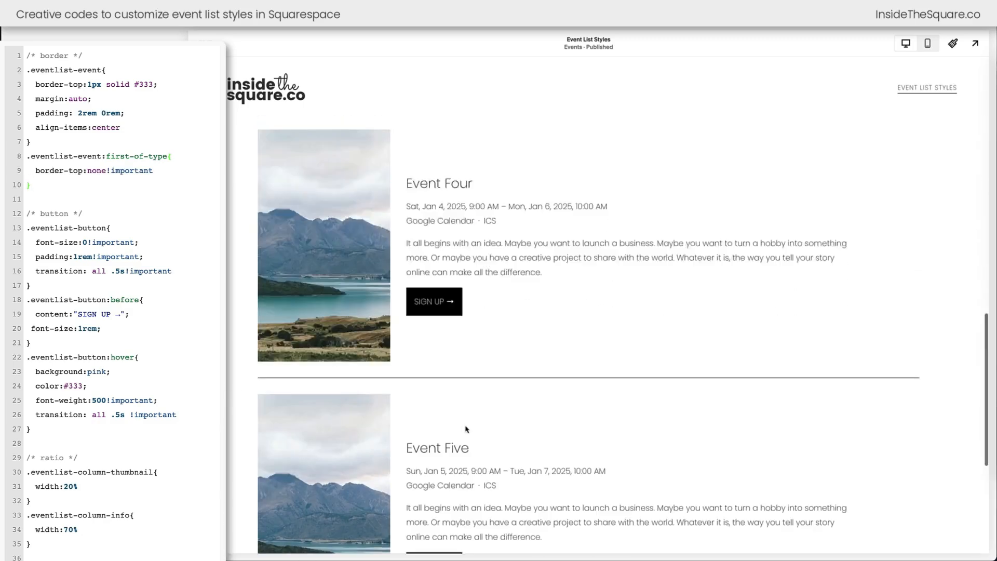
scroll("up", 3)
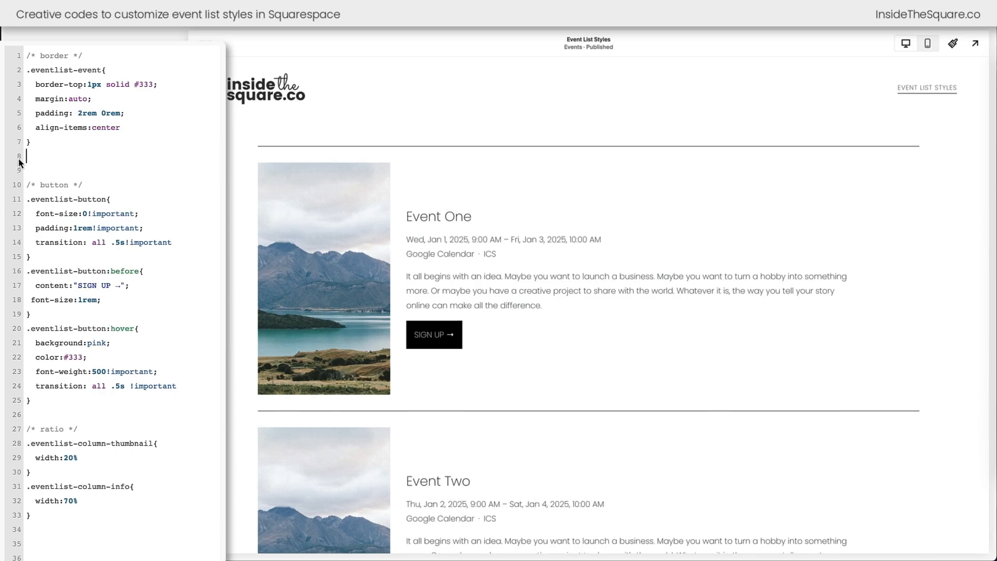
Step: Add .eventlist-event:first-of-type{border-top:none!important} and make the divider 5px dashed after dotted
type(".eventlist-event:first-of-type{")
left_click(94, 84)
type("5")
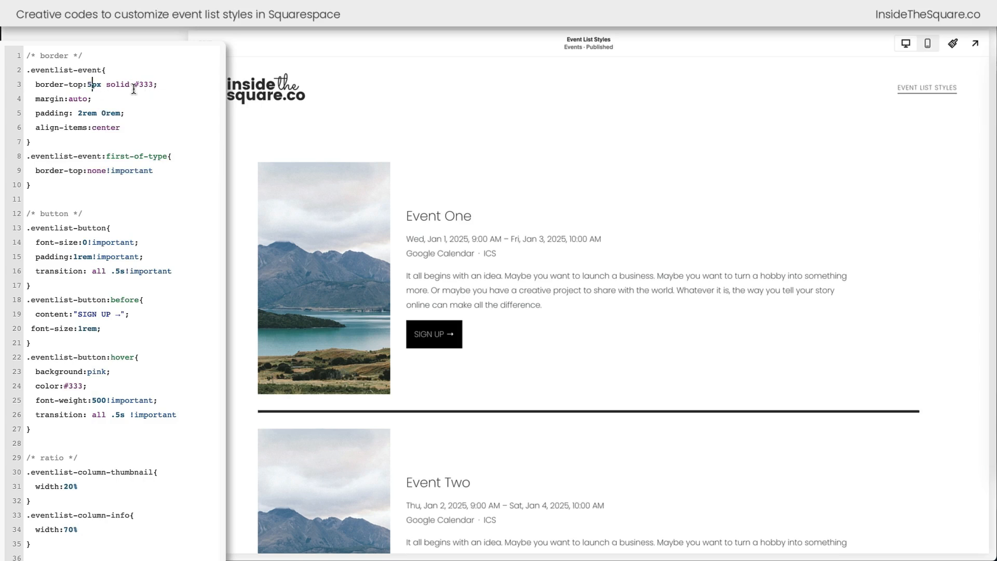
type("dotted")
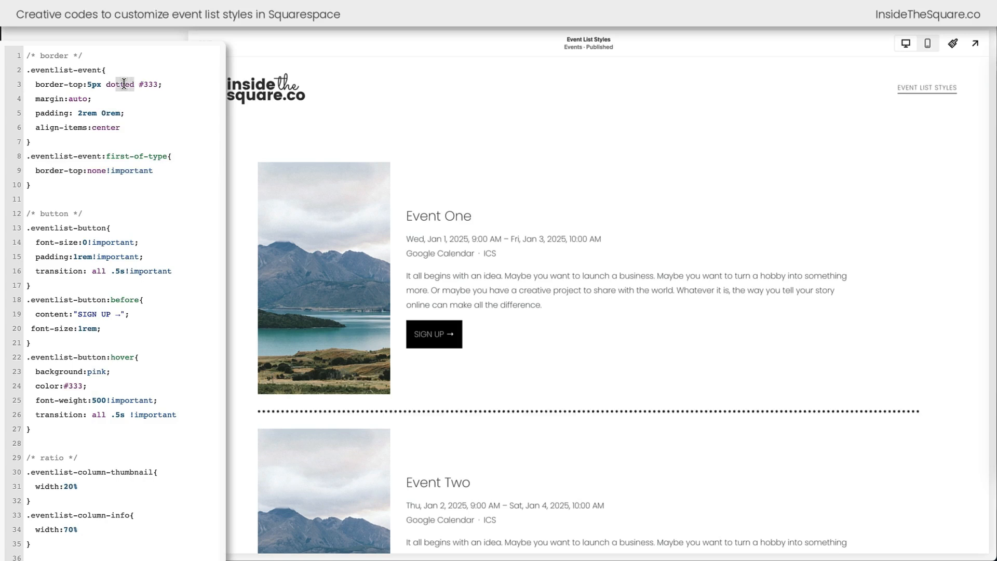
type("dashed")
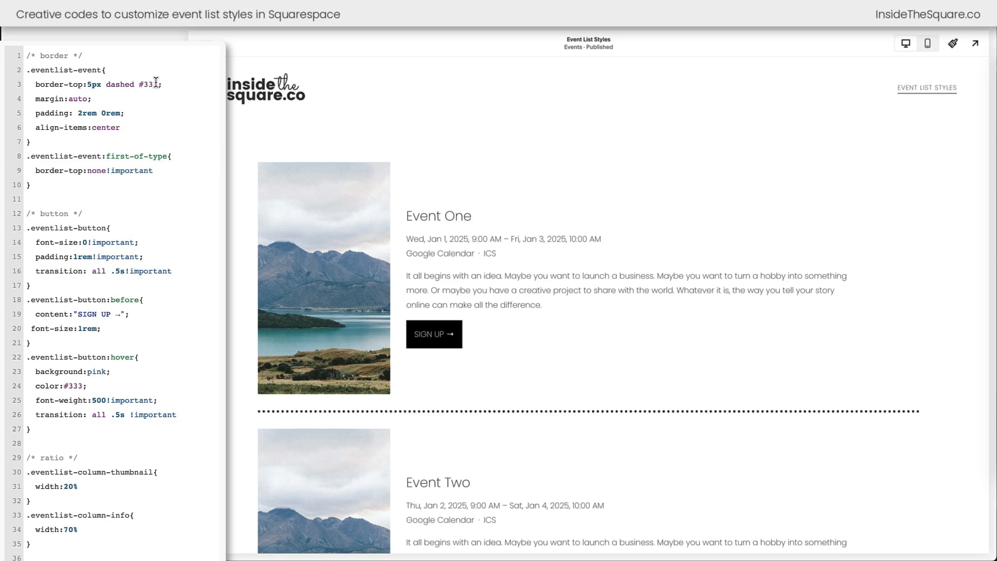
Step: Try red and #a1d9dd divider colours before settling on #333, then select the dashed style
double_click(148, 84)
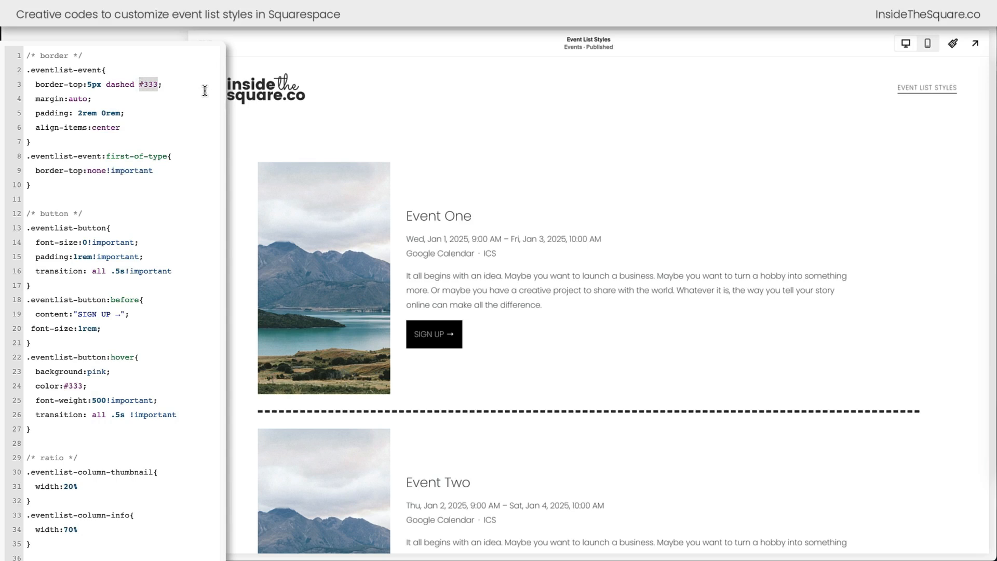
type("red")
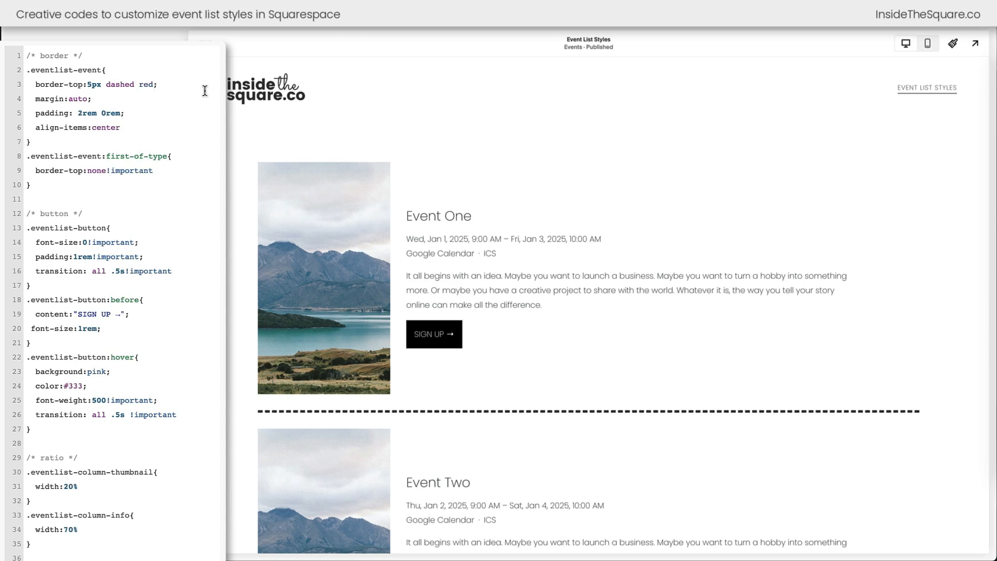
double_click(145, 84)
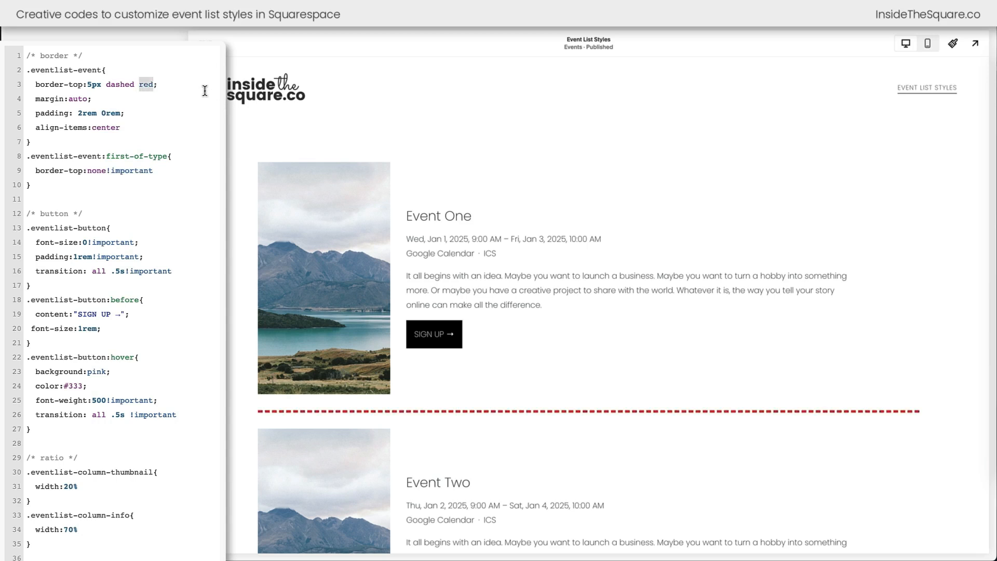
type("#a1d9dd")
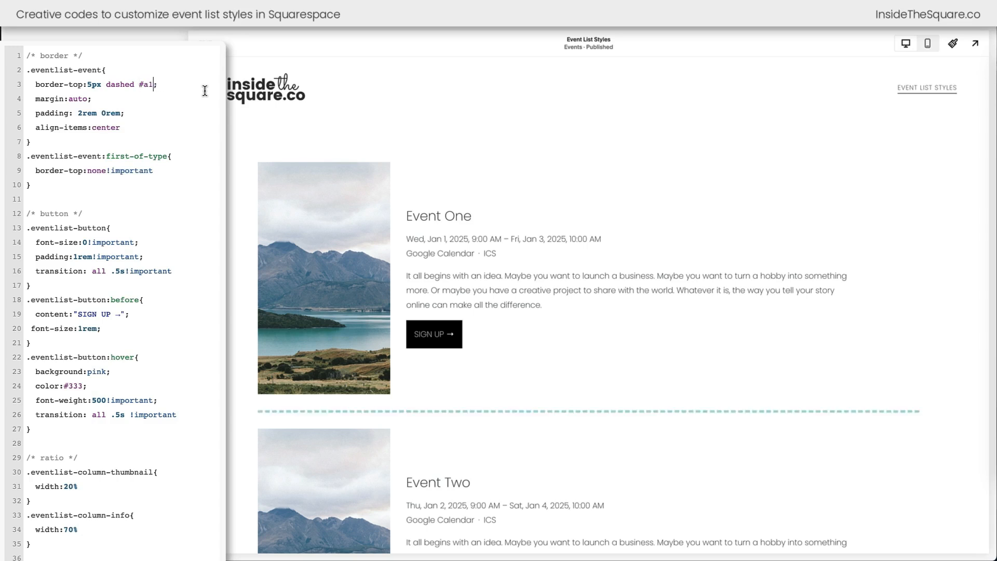
type("333")
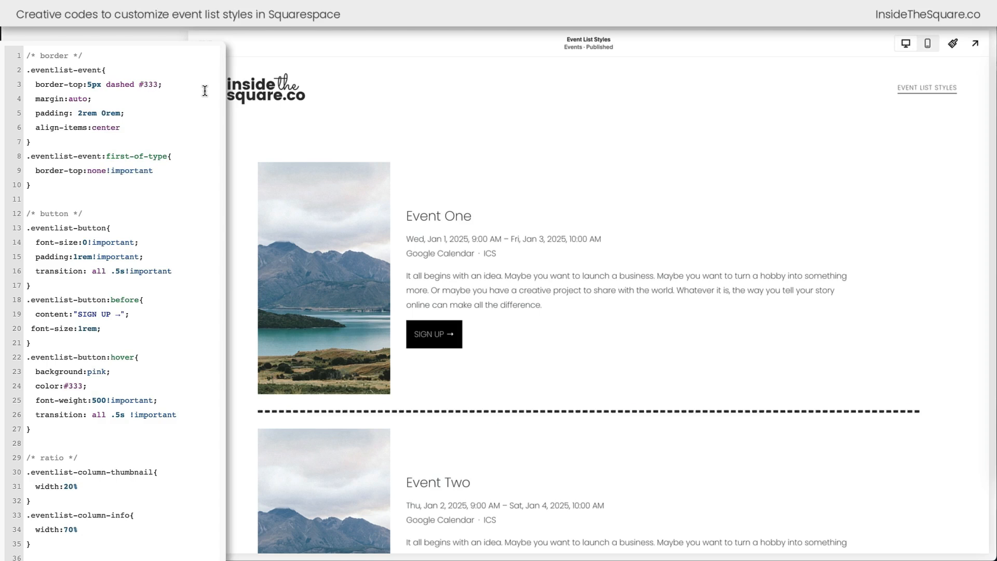
double_click(120, 84)
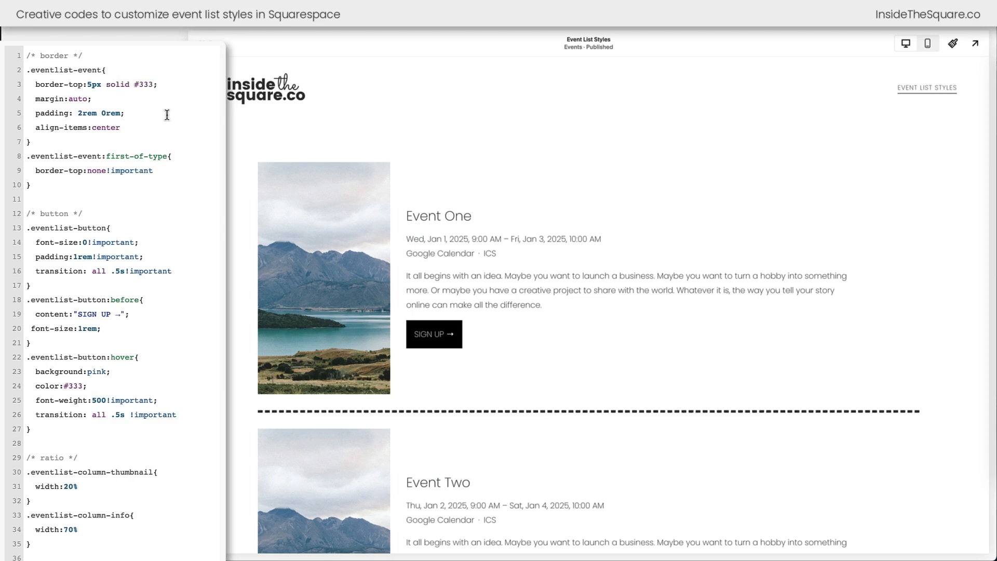
Step: Change the divider to solid and review the button, hidden-text and transition rules
left_click(120, 127)
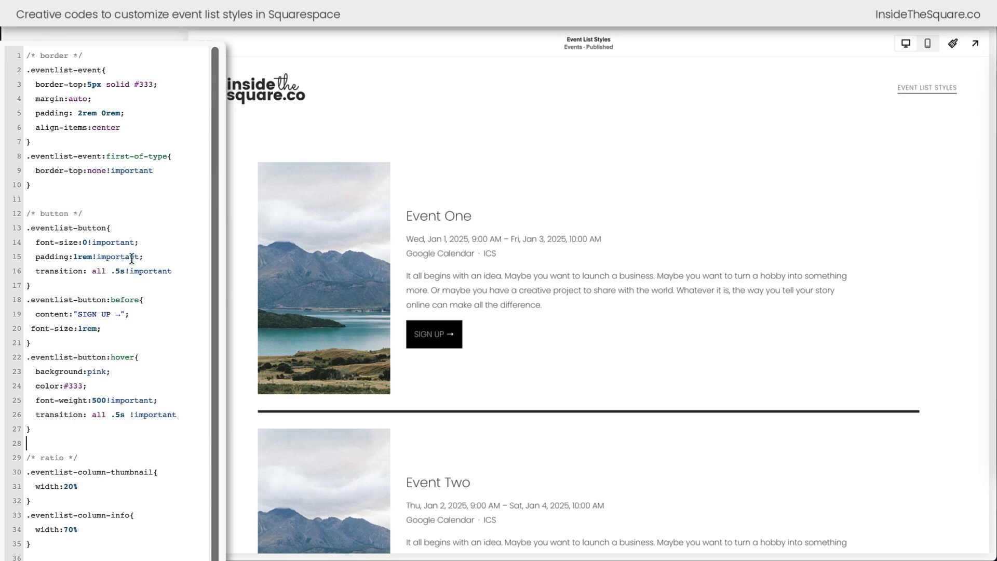
double_click(67, 227)
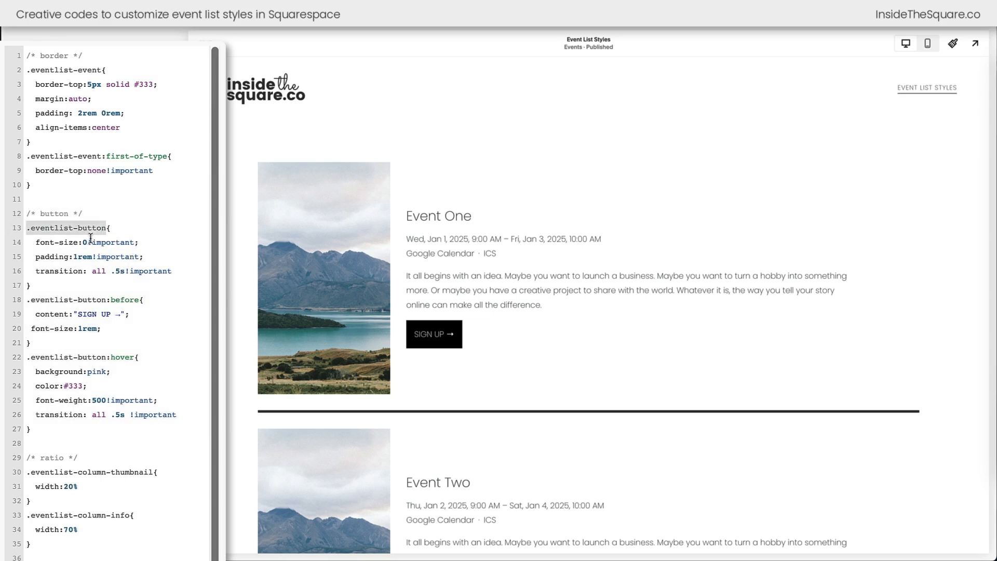
double_click(83, 242)
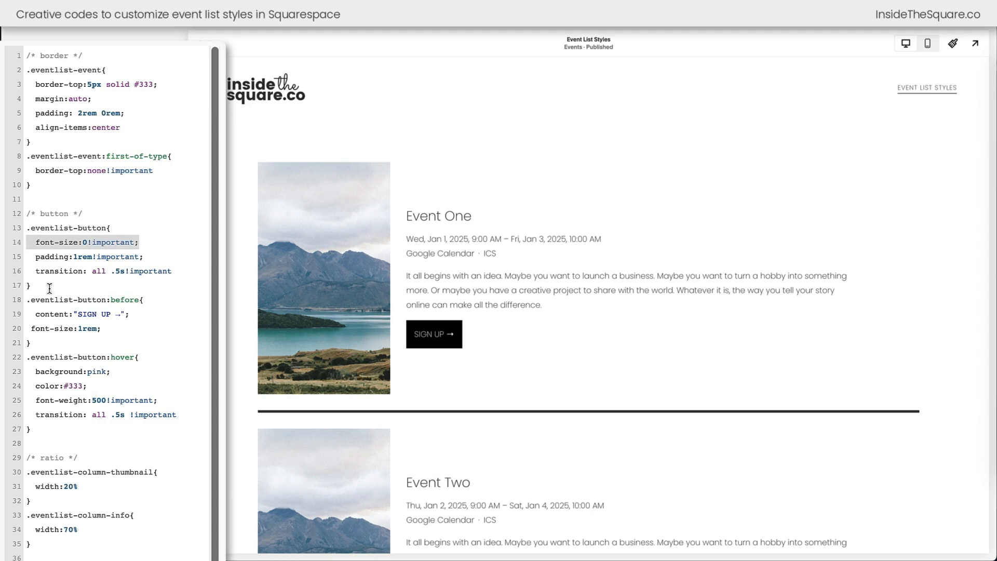
mouse_move(434, 333)
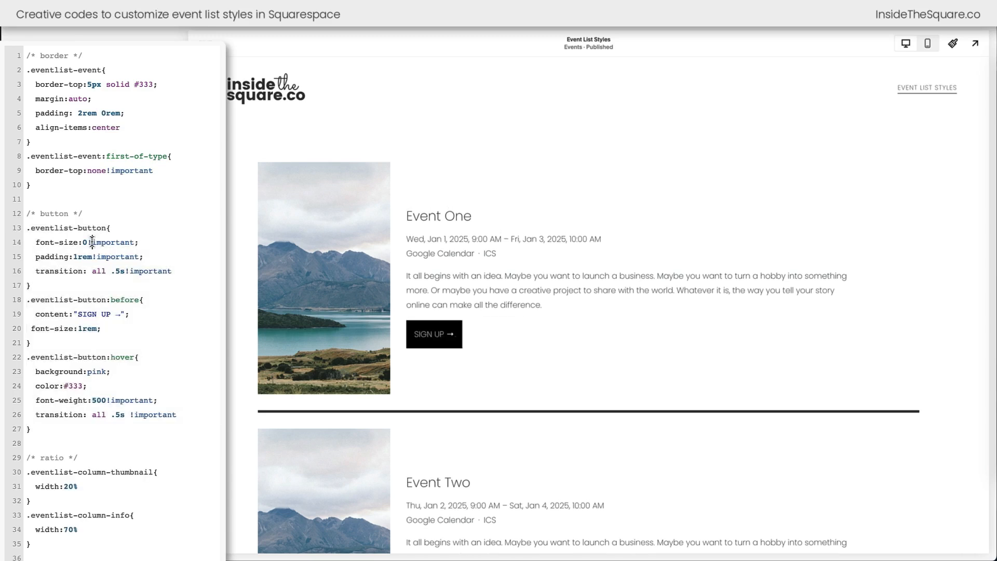
double_click(83, 242)
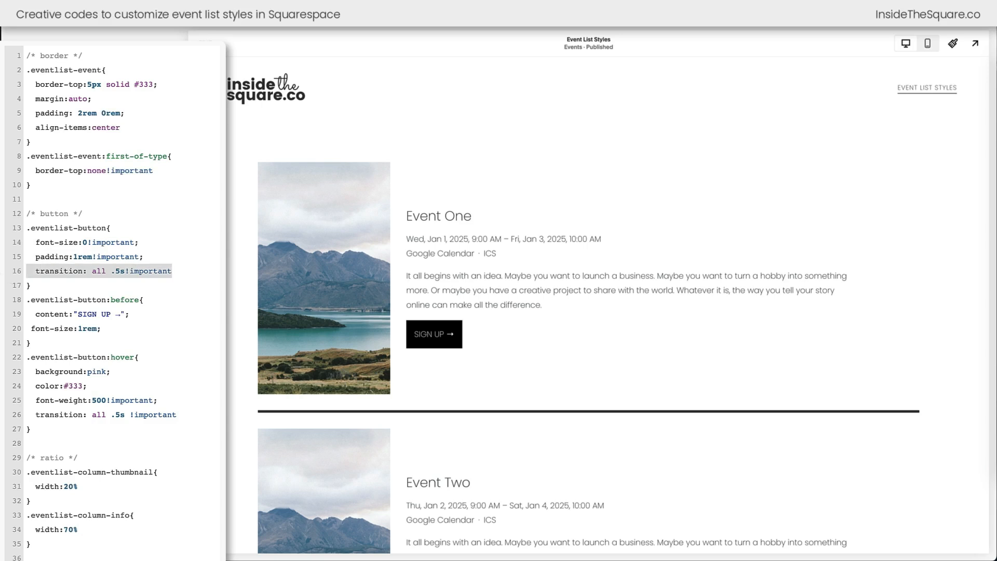
mouse_move(3, 277)
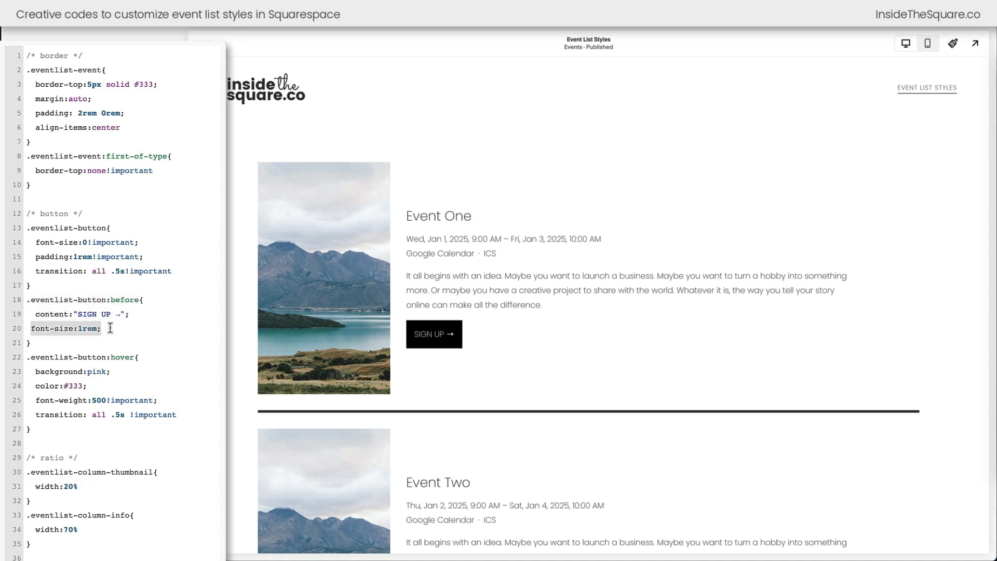
double_click(96, 314)
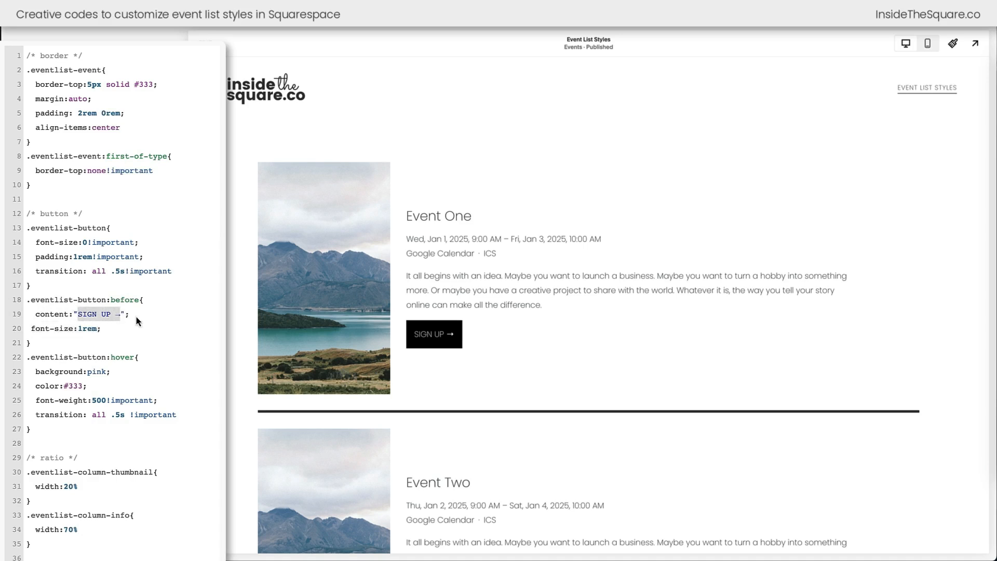
type("anything")
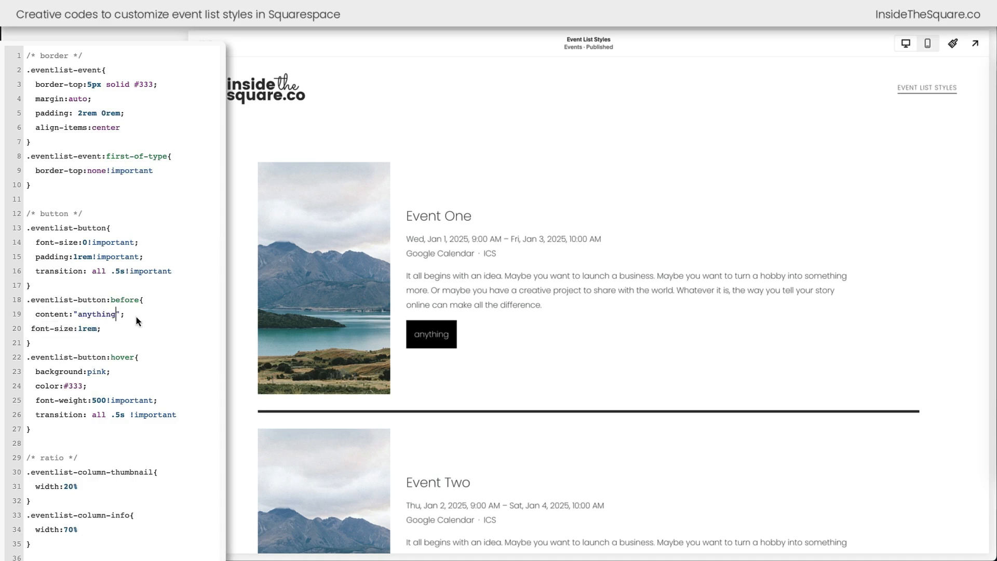
type("SIGN UP →")
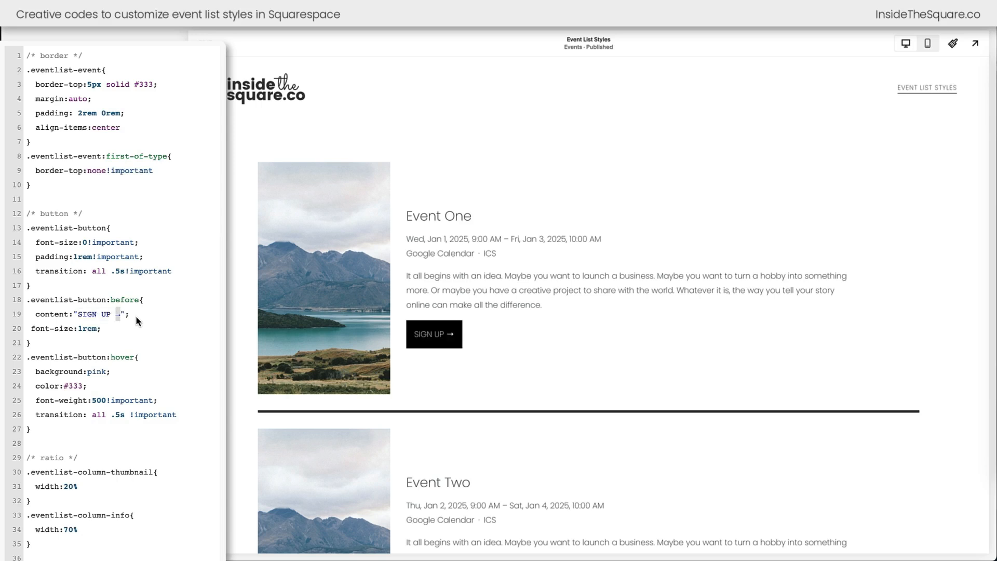
mouse_move(85, 330)
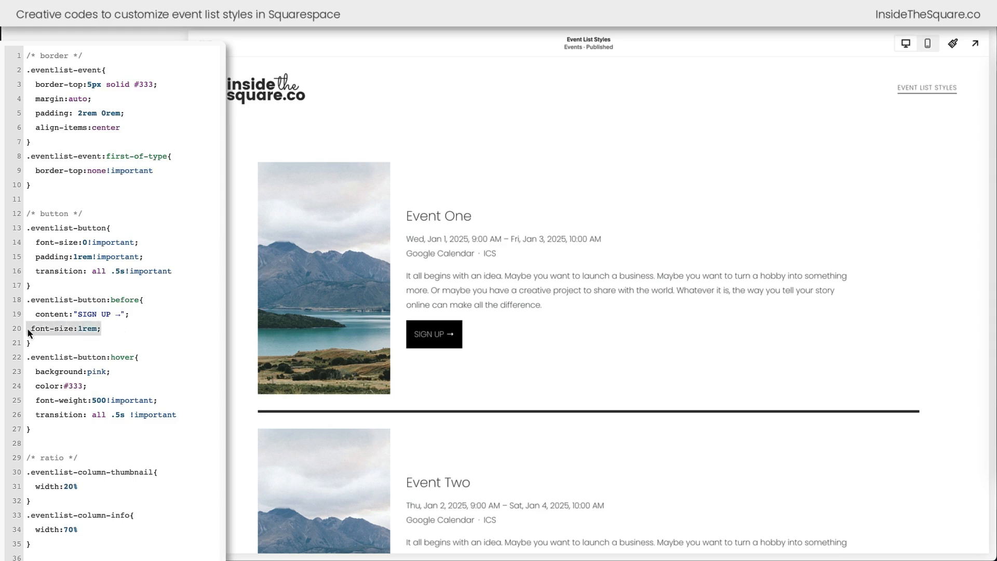
mouse_move(142, 340)
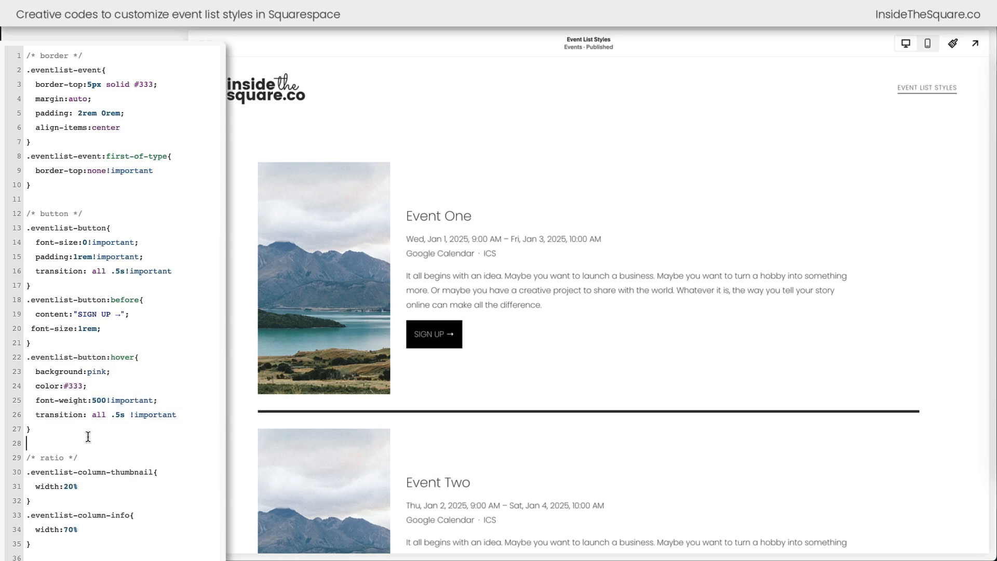
Step: Set the hover font-weight to bold instead of 900, trying yellow background and green text
double_click(60, 387)
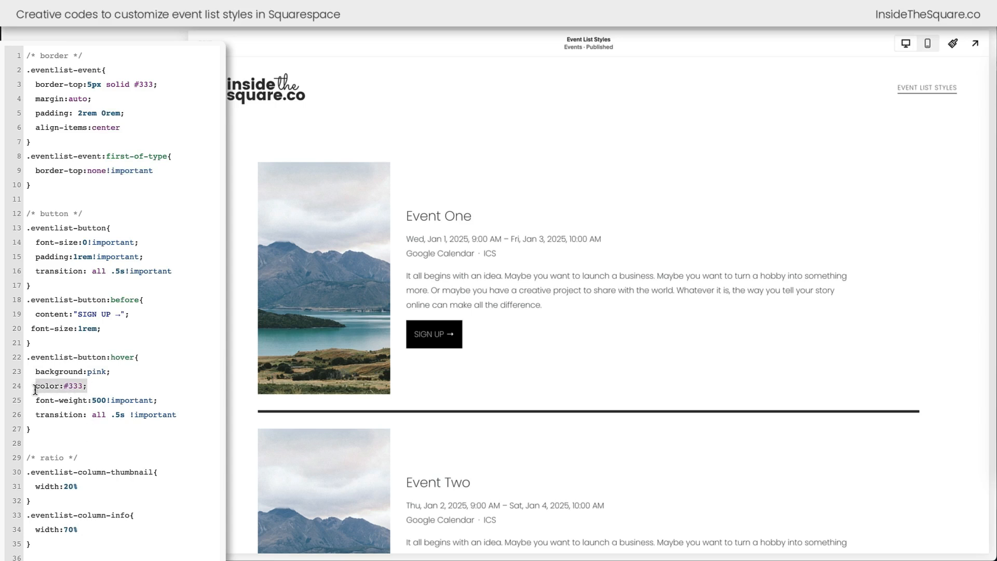
mouse_move(363, 378)
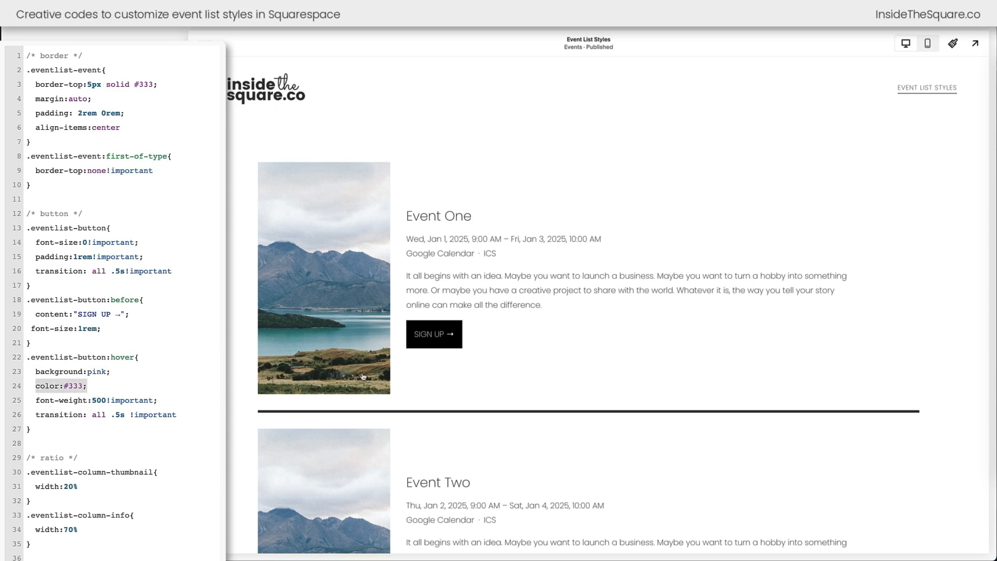
mouse_move(424, 346)
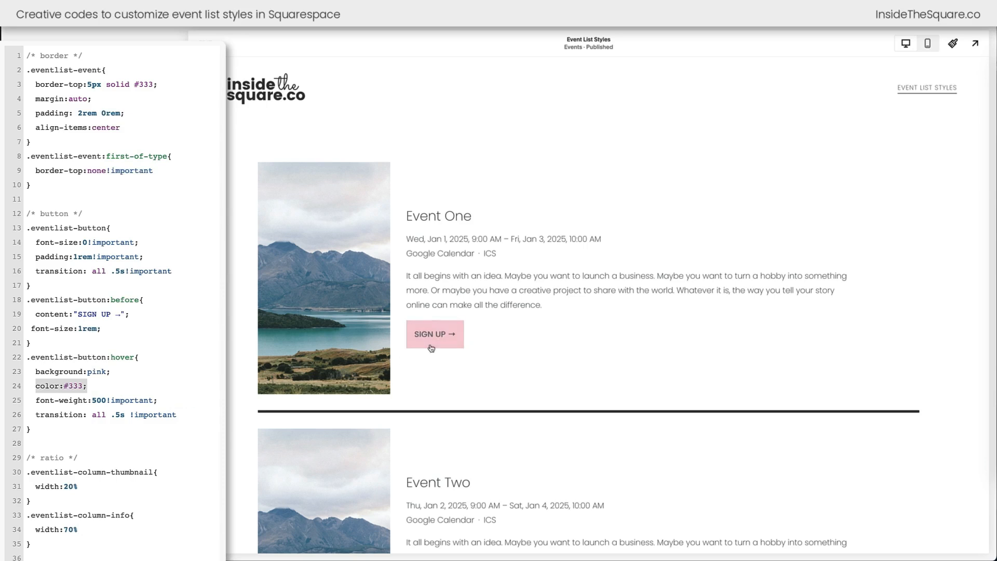
mouse_move(395, 378)
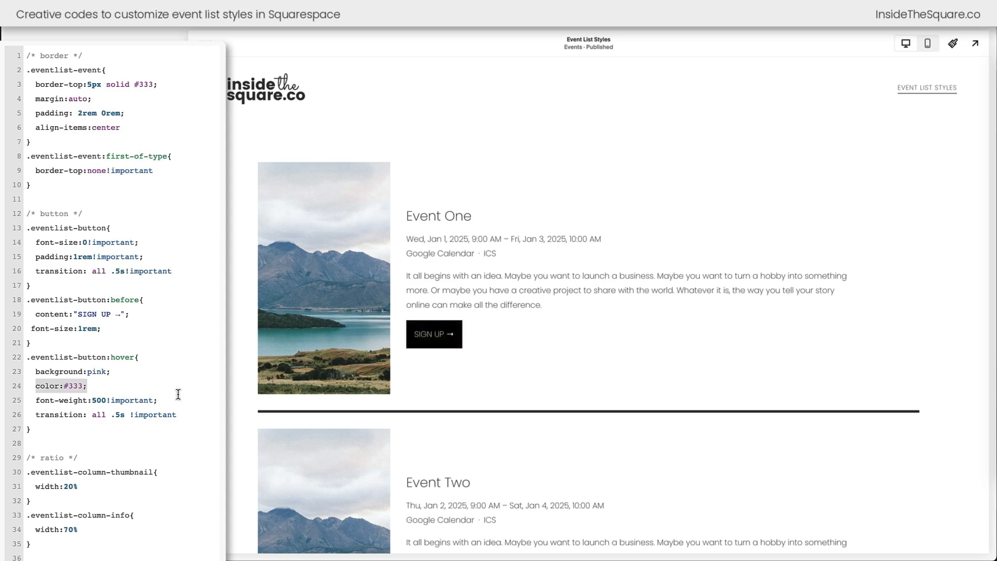
type("900")
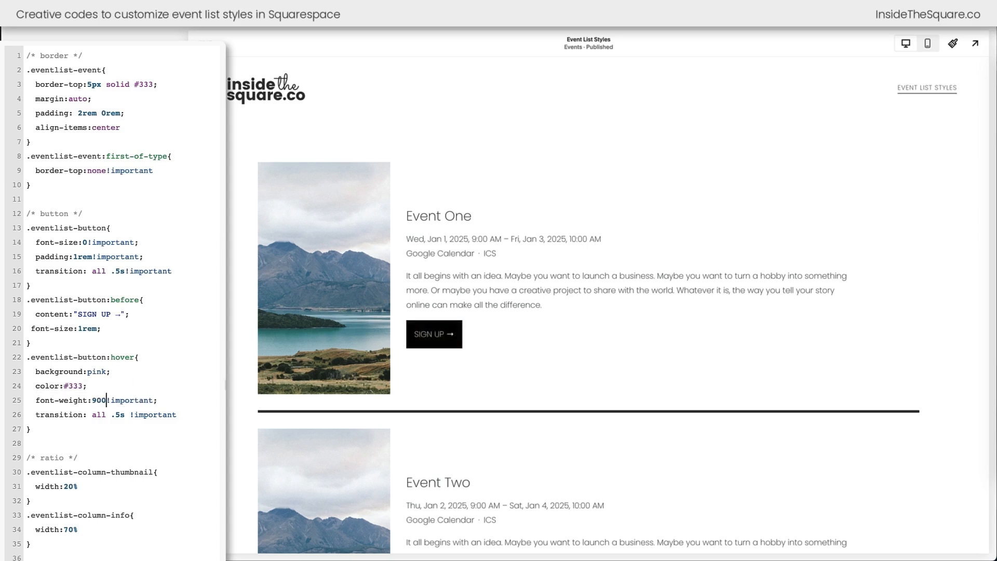
mouse_move(434, 334)
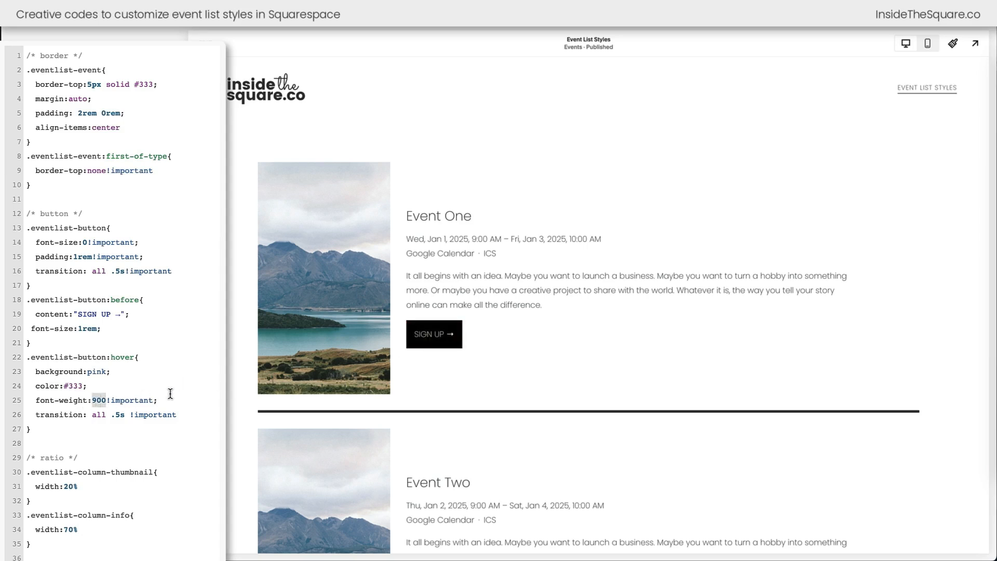
type("bold")
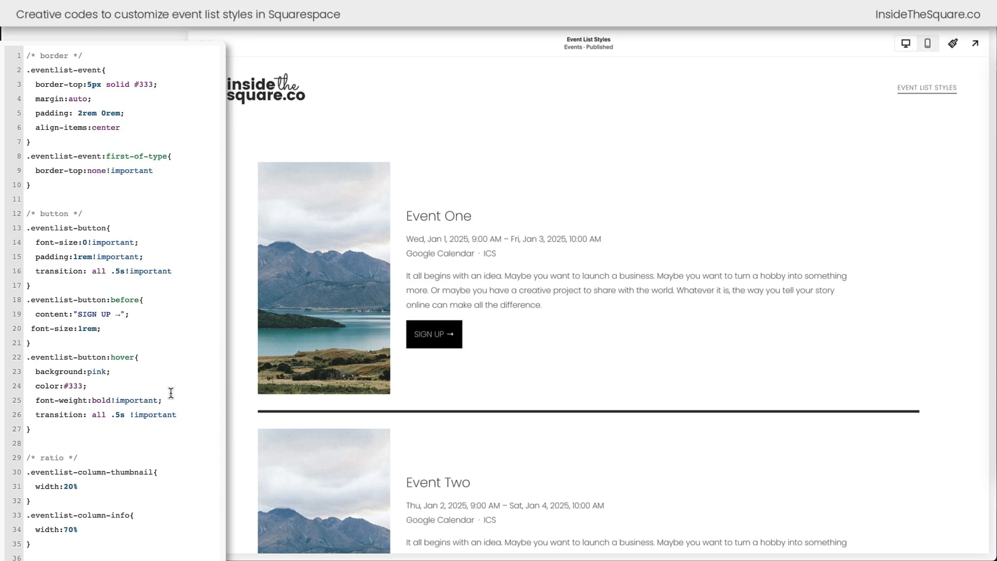
mouse_move(434, 334)
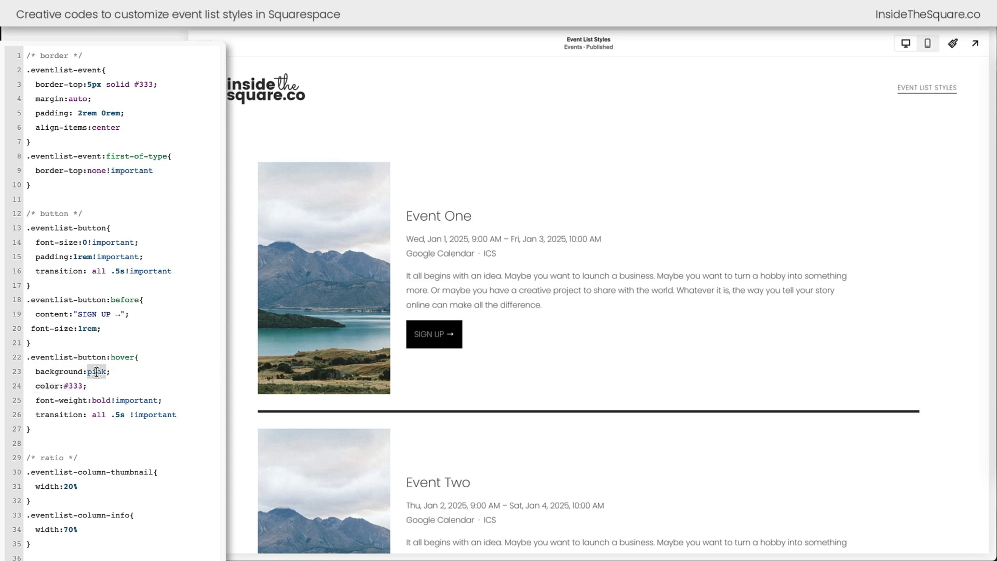
type("yellow")
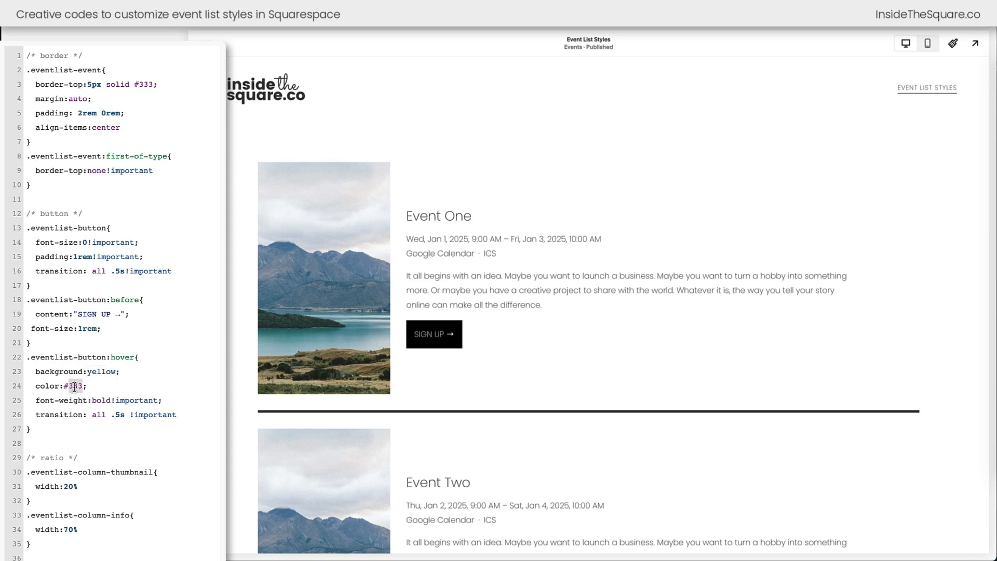
type("green")
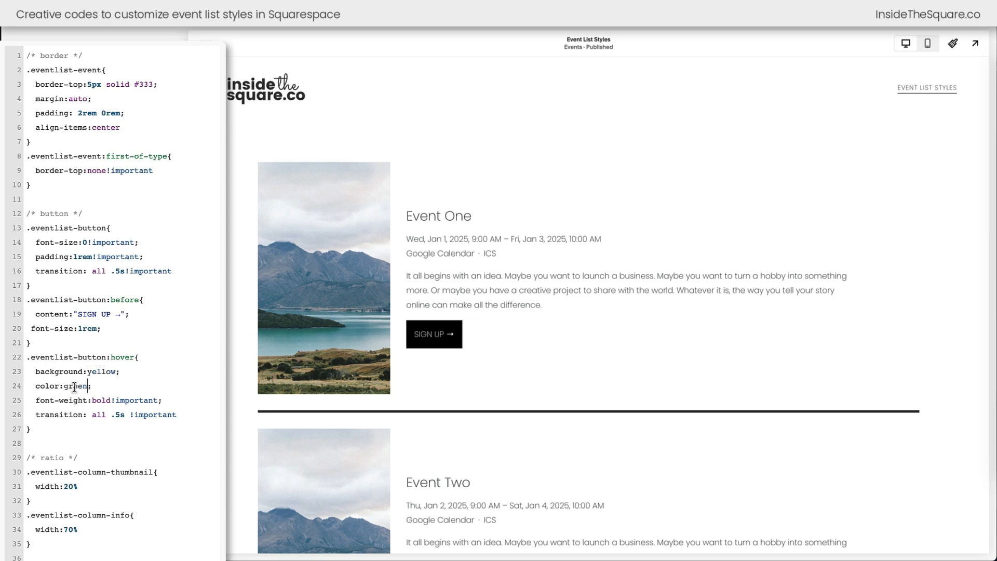
mouse_move(435, 334)
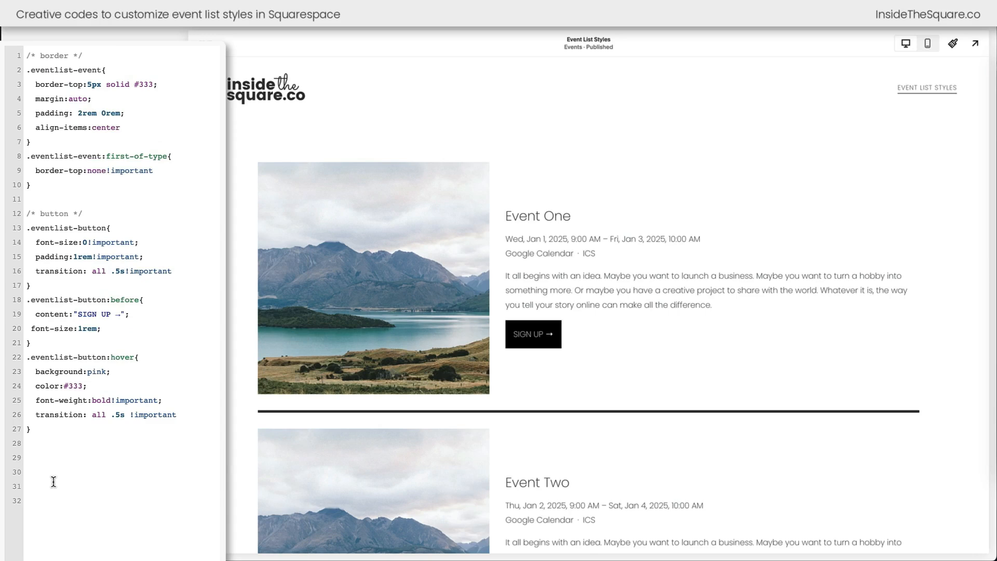
Step: Add the /* ratio */ block with thumbnail width 20% and info width 70%
type("/* ratio */")
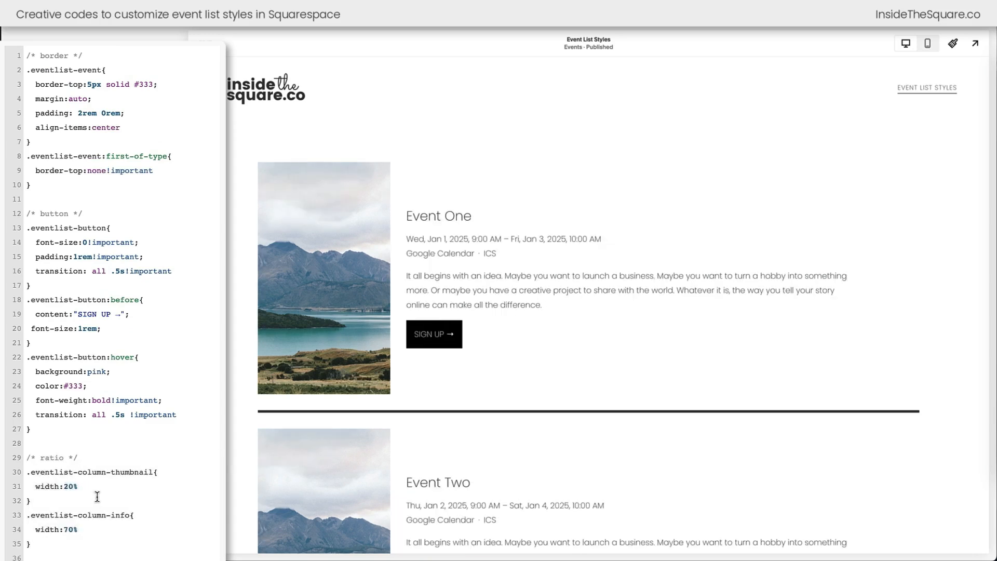
double_click(54, 486)
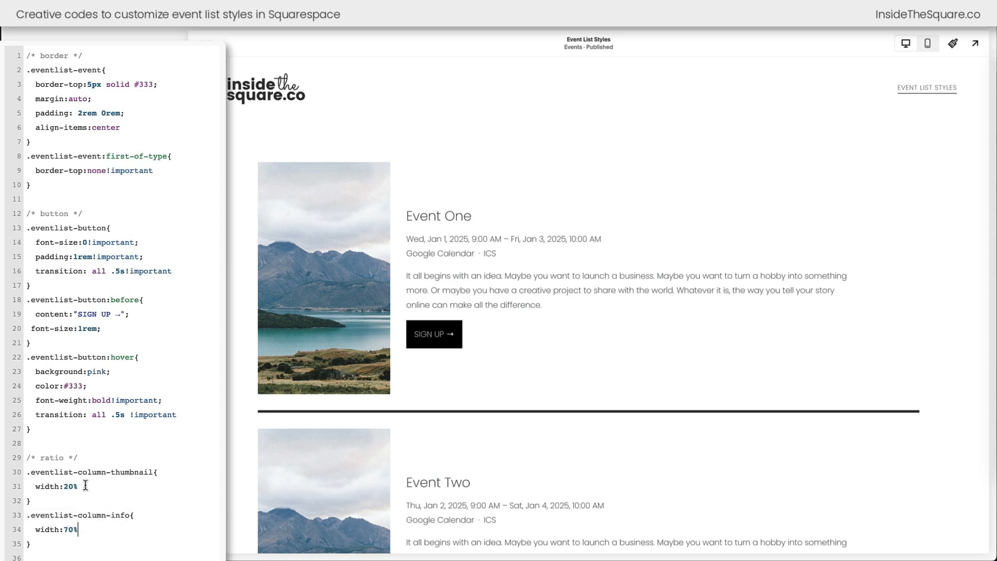
mouse_move(920, 396)
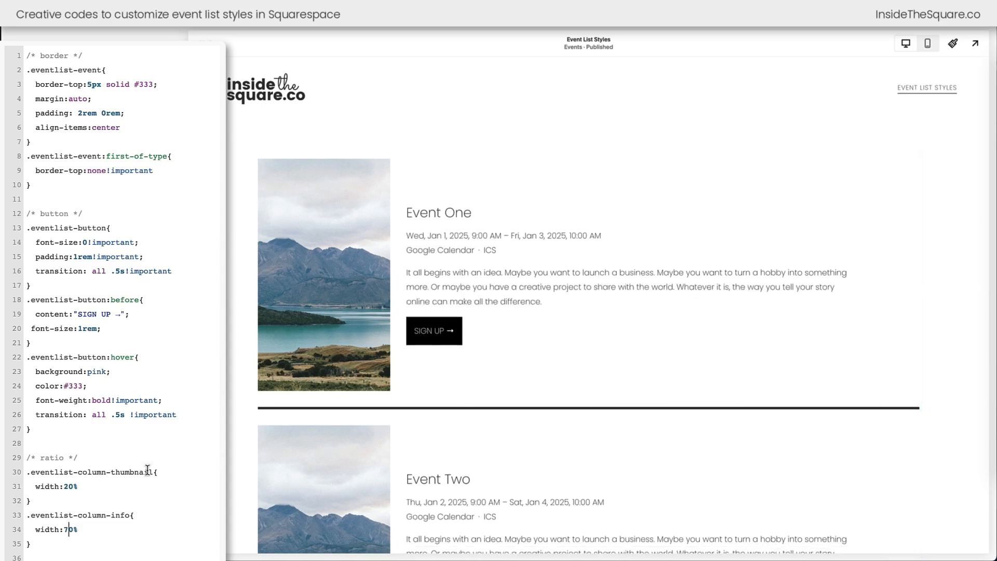
mouse_move(228, 305)
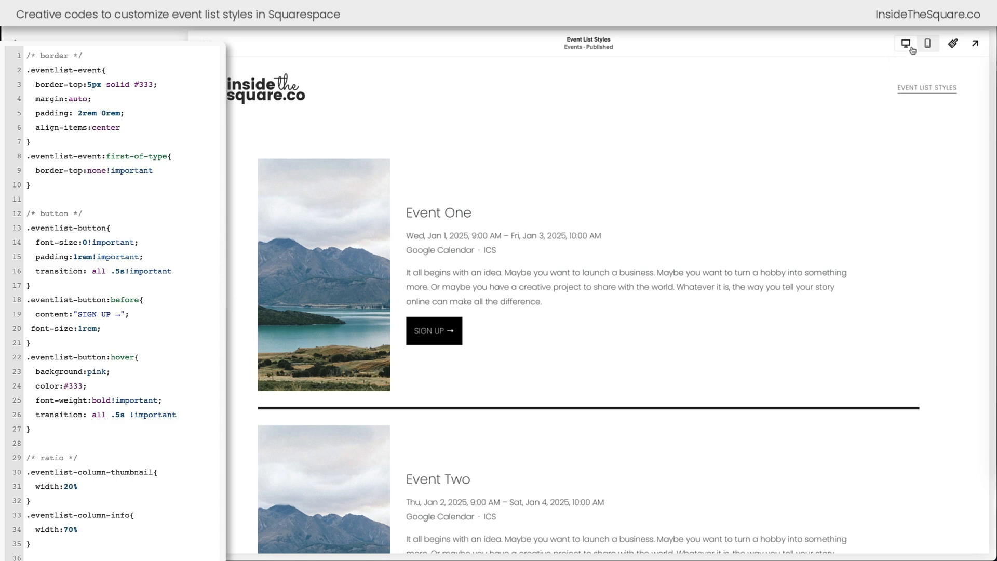
Step: Check the stacked event list at phone width, then return to the full-width preview
left_click(927, 44)
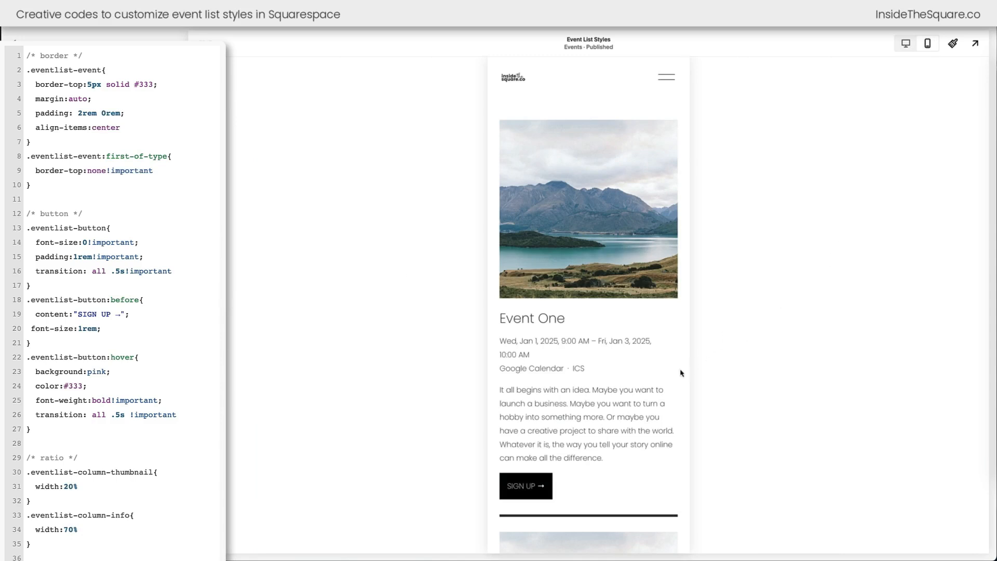
scroll("down", 3)
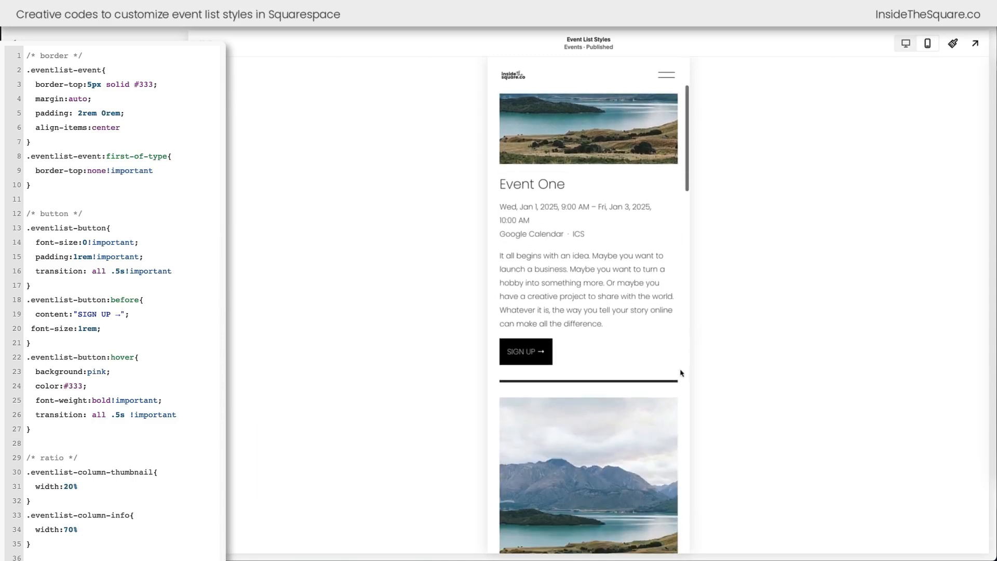
scroll("down", 3)
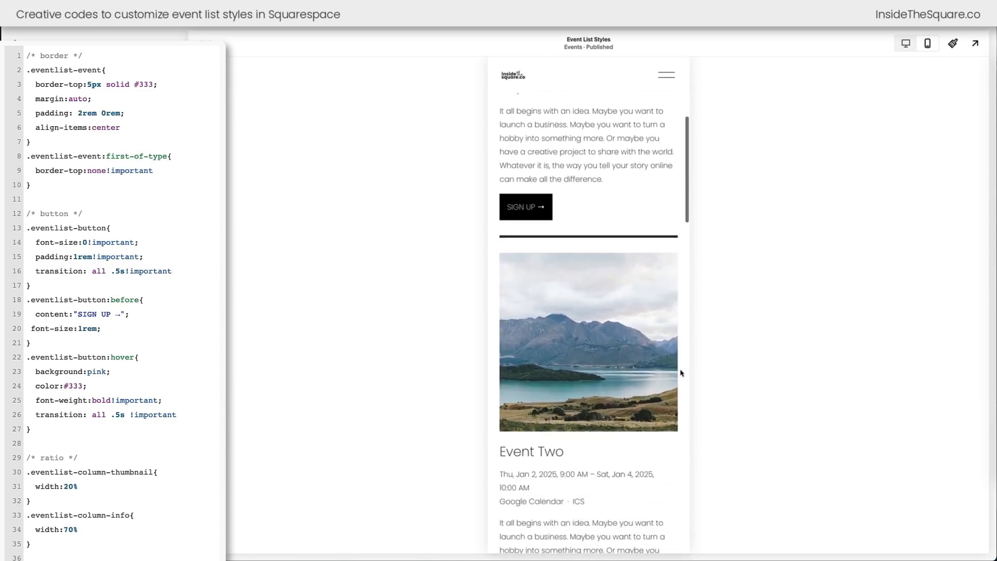
scroll("down", 3)
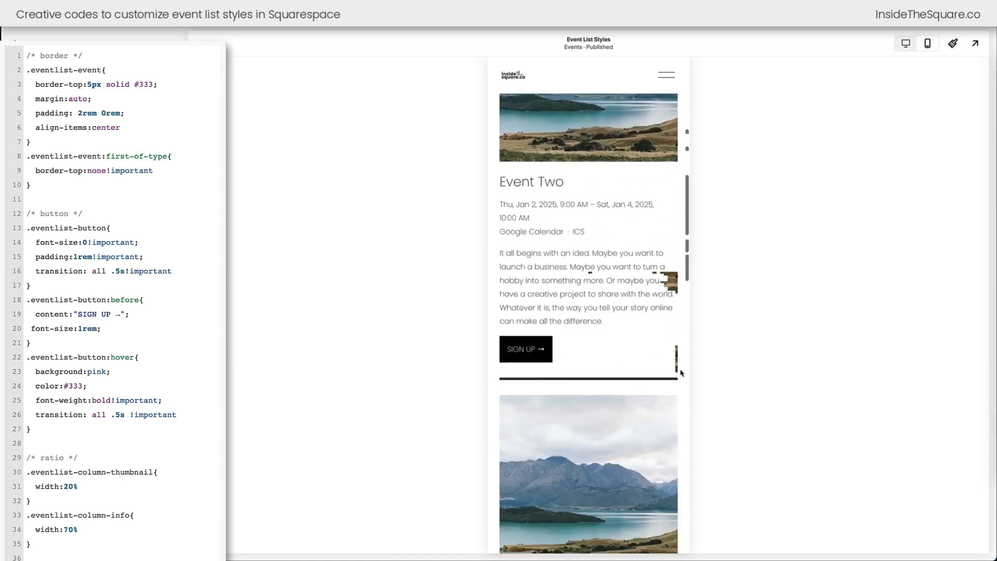
scroll("down", 3)
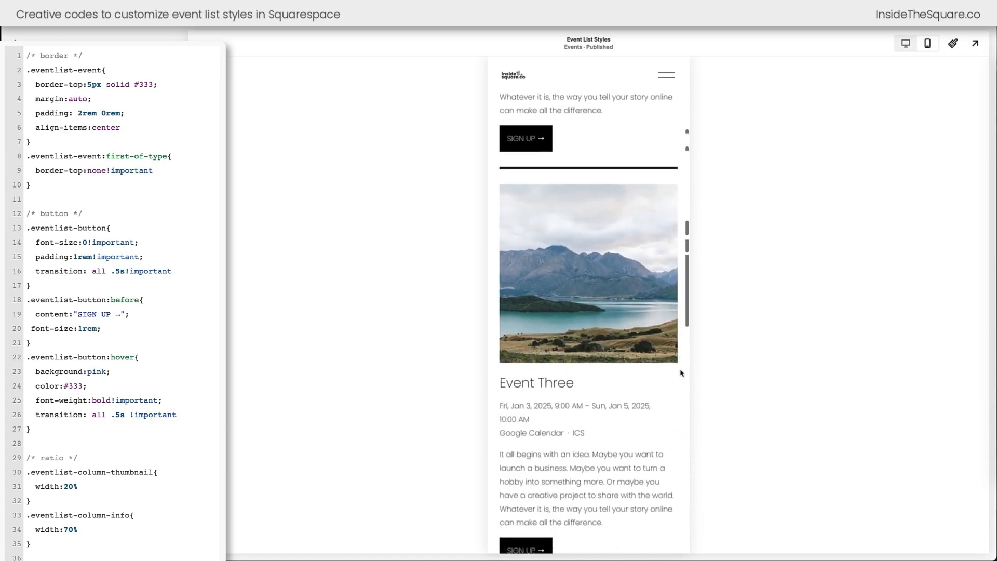
scroll("down", 3)
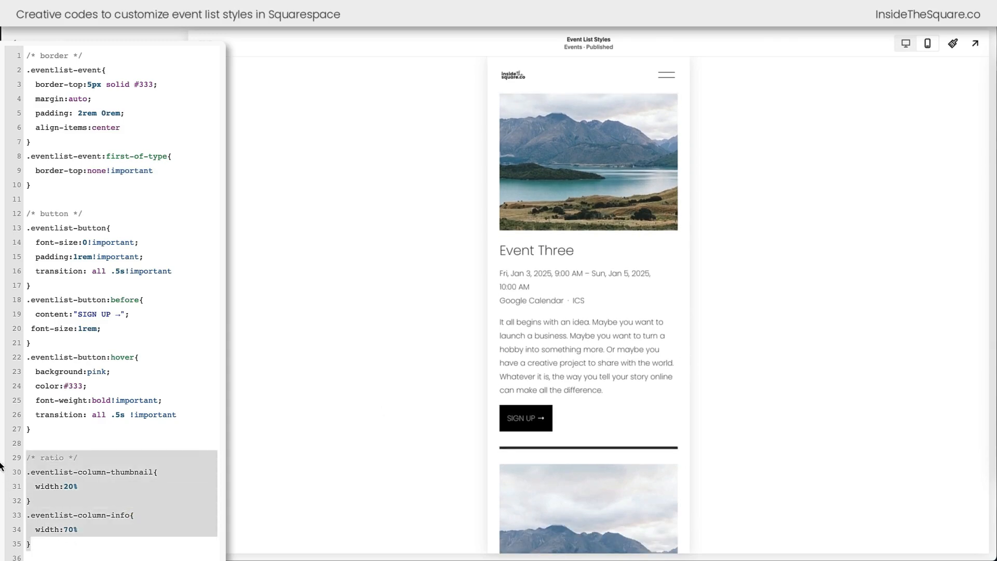
scroll("down", 3)
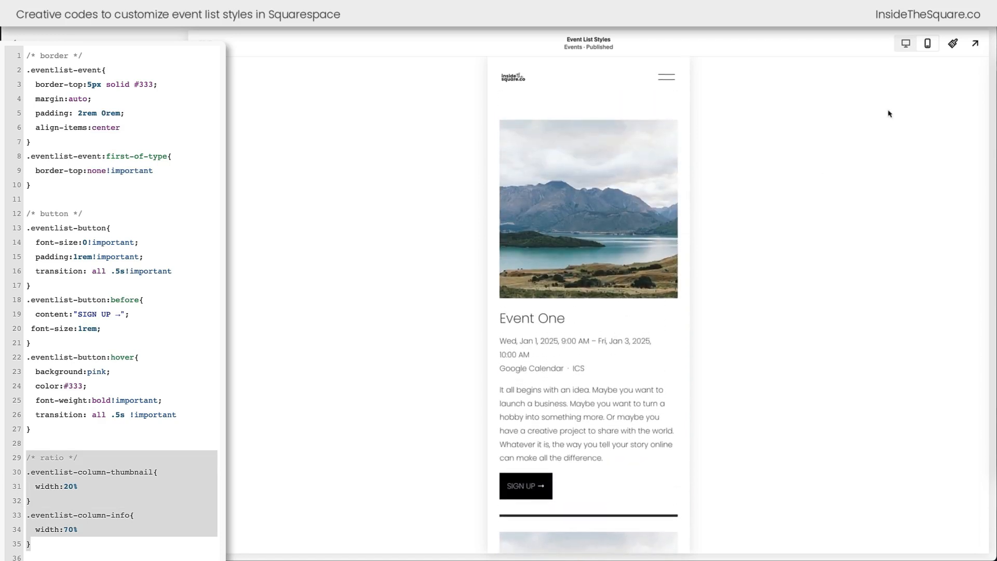
left_click(905, 44)
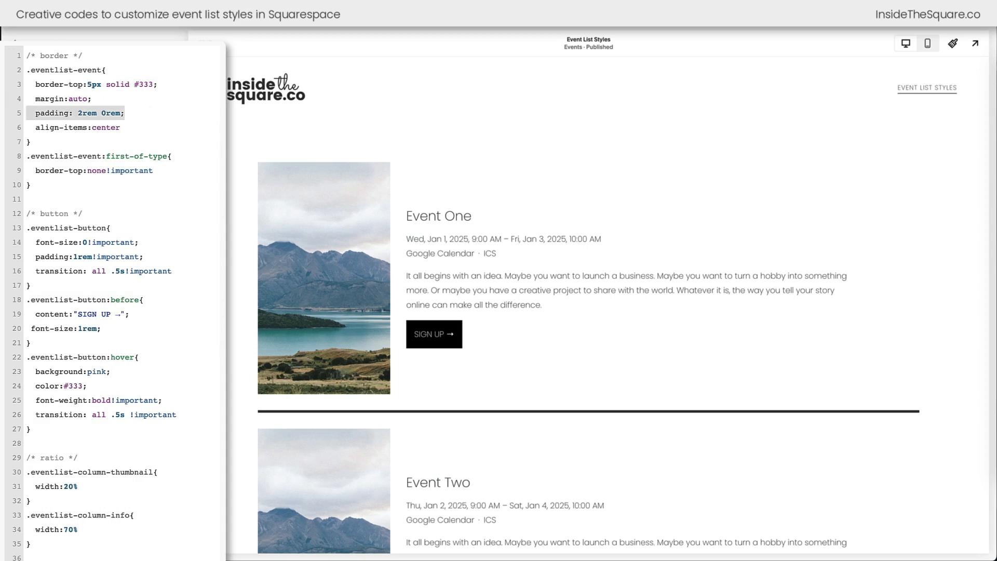
Step: Return the event list preview to the desktop layout
left_click(71, 329)
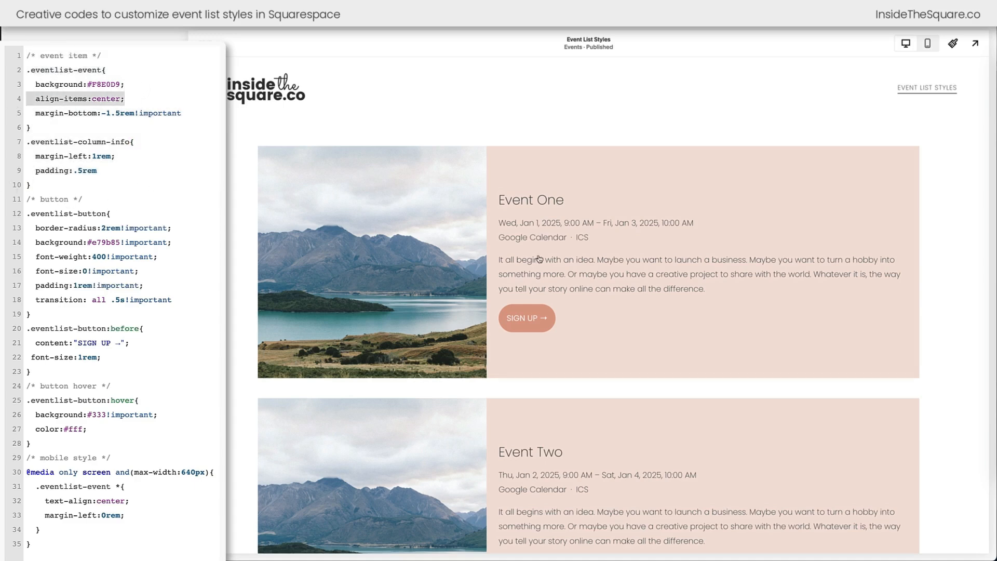
mouse_move(542, 222)
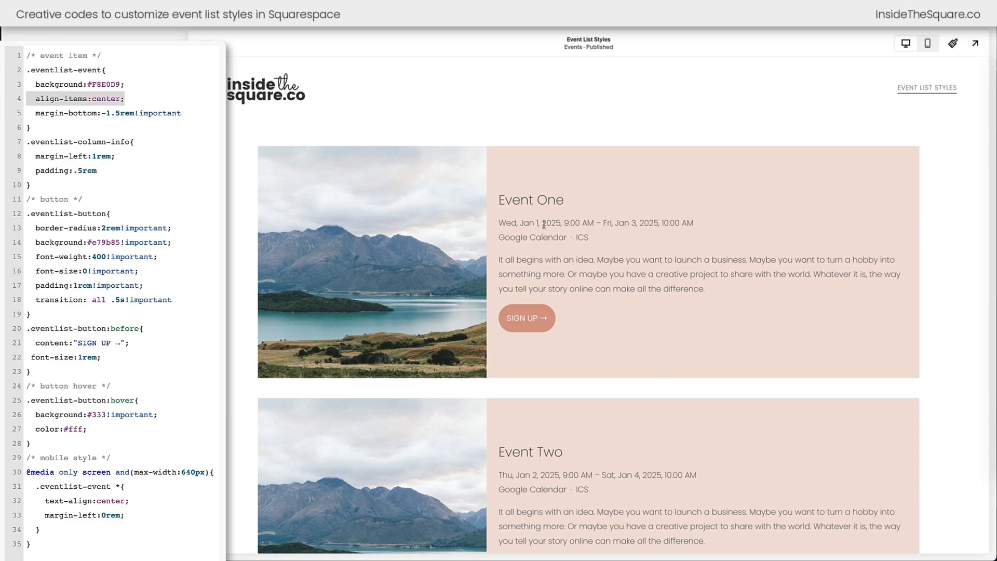
mouse_move(425, 254)
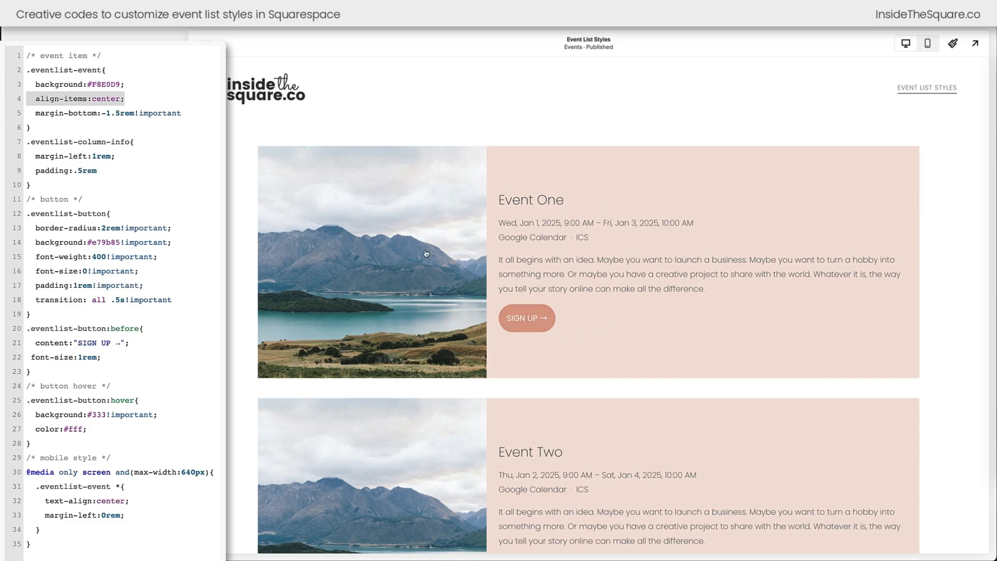
Step: Remove and re-add margin-bottom:-1.5rem!important to compare the spacing between event cards
left_click(147, 113)
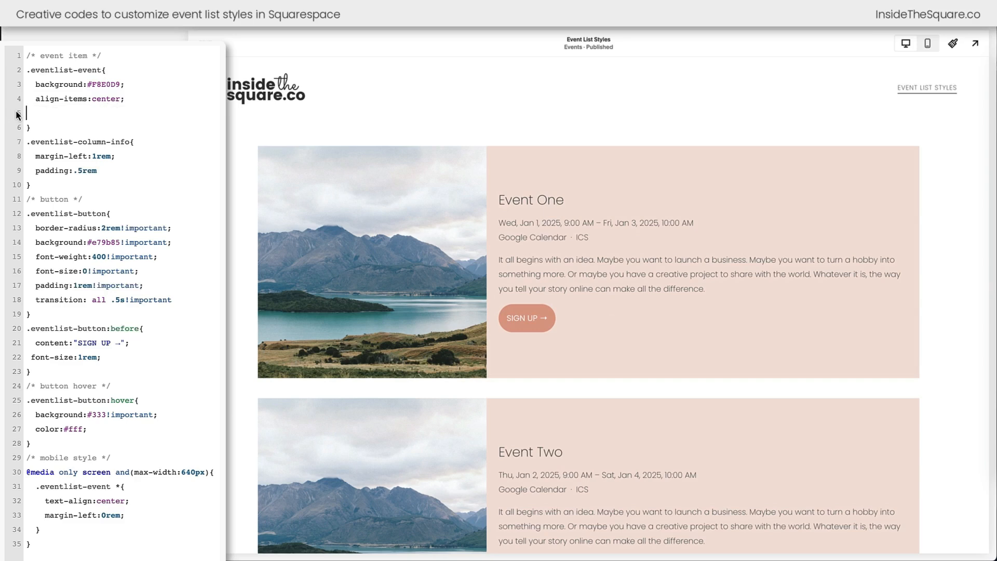
scroll("down", 3)
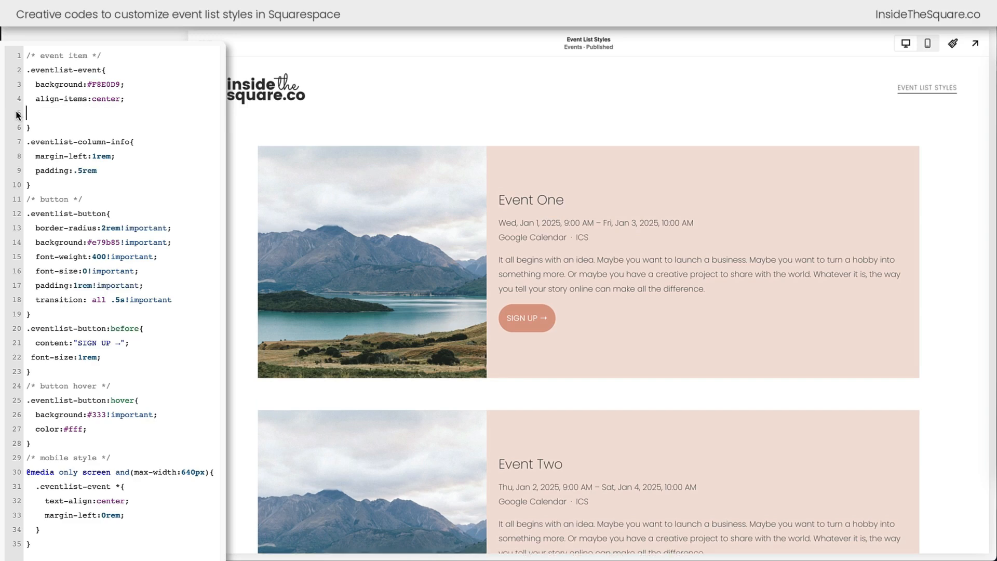
type("margin-bottom:-1.5rem!important")
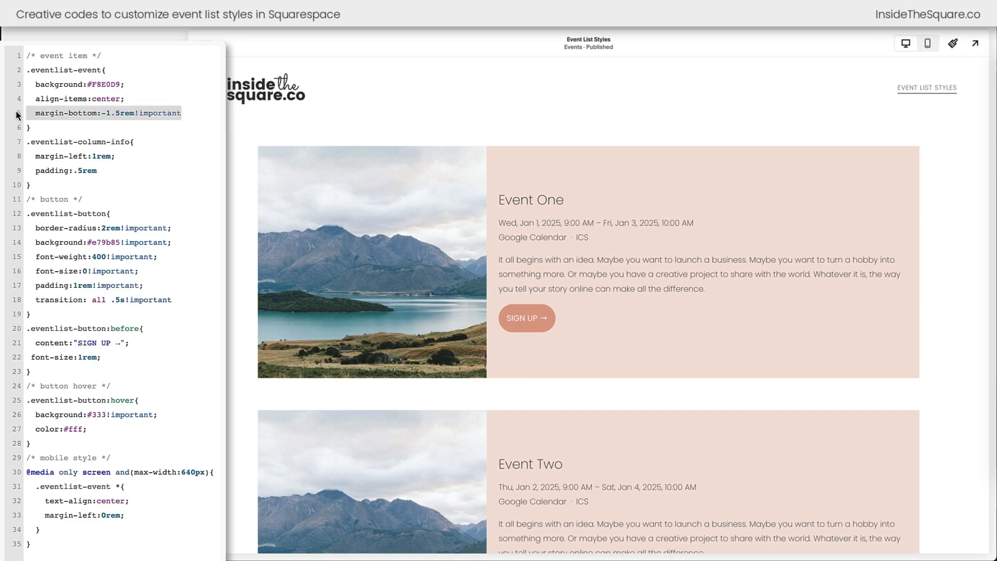
scroll("down", 3)
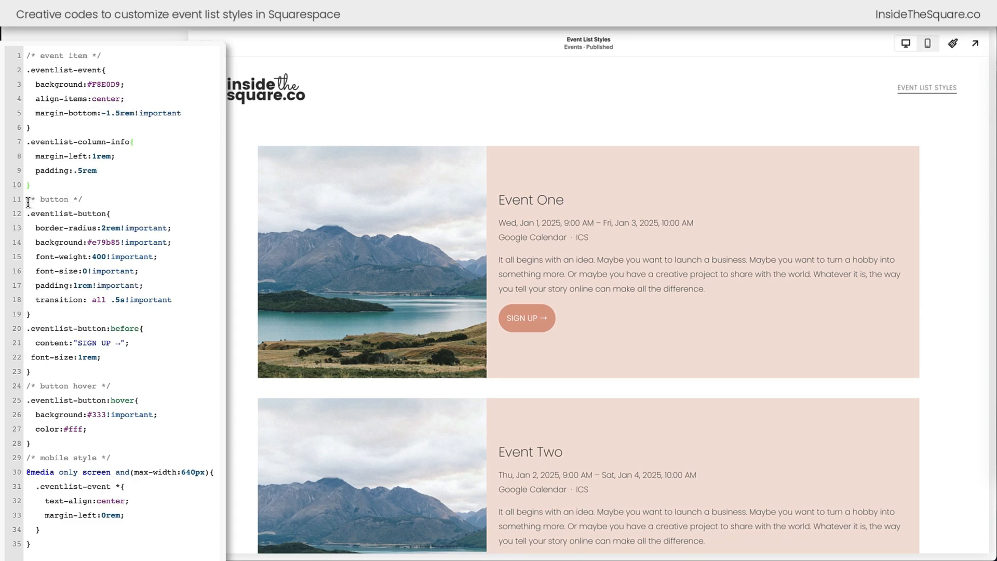
left_click_drag(25, 200, 86, 429)
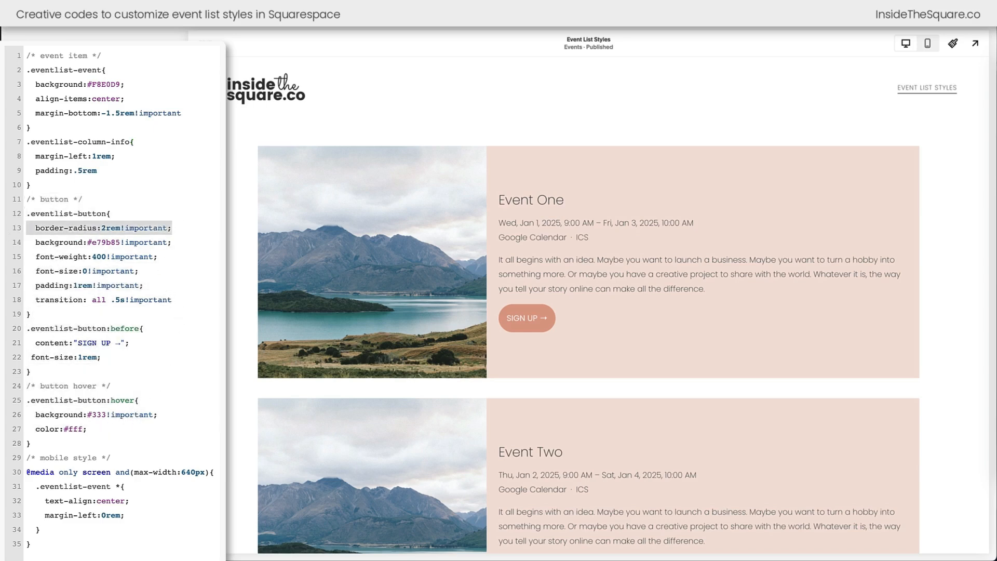
left_click(114, 242)
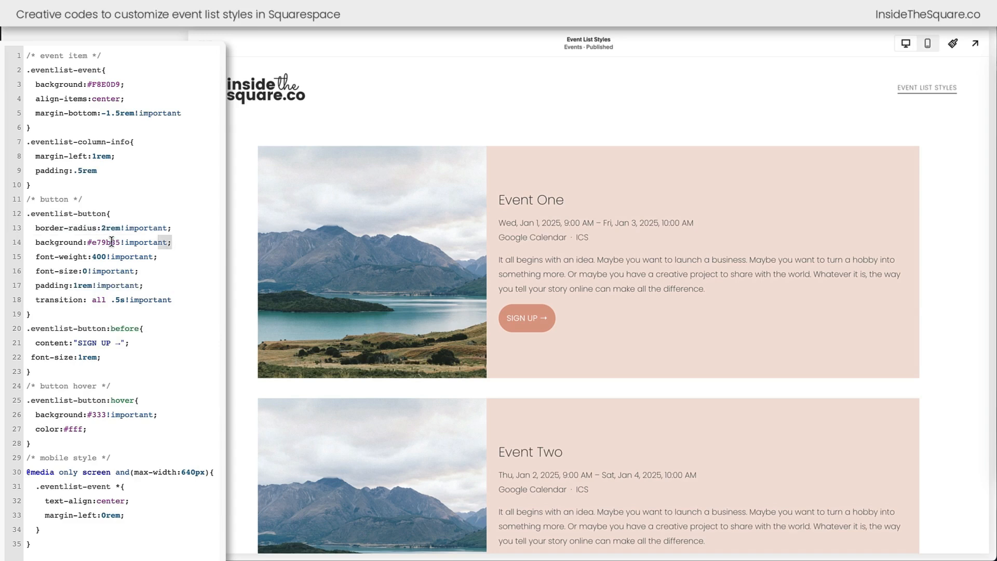
double_click(99, 242)
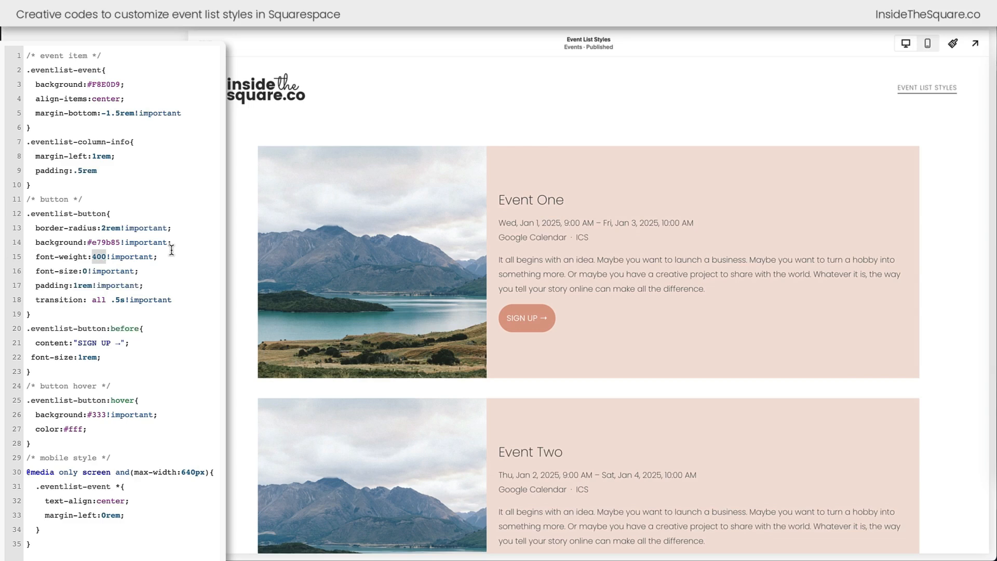
type("900")
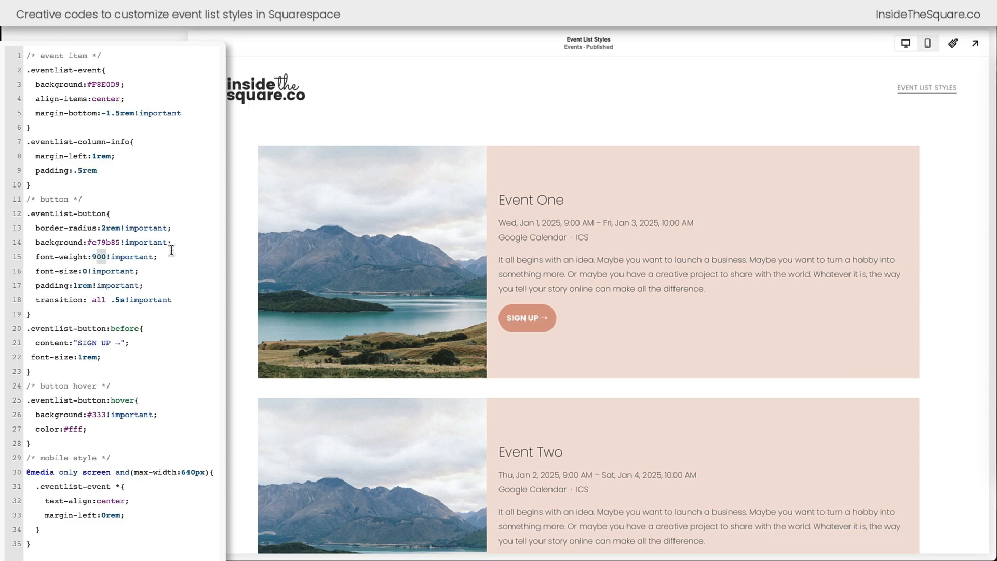
type("100")
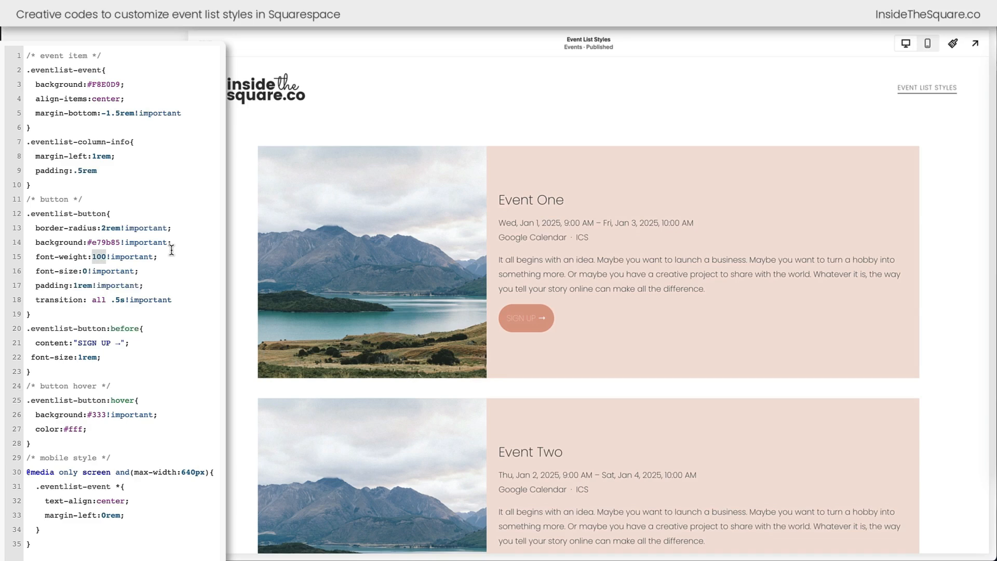
type("400")
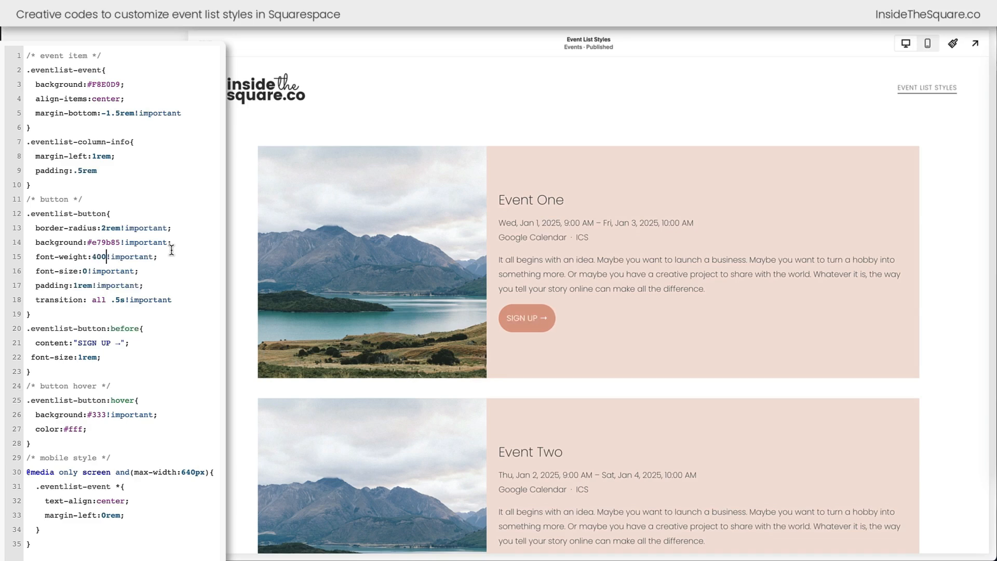
double_click(83, 270)
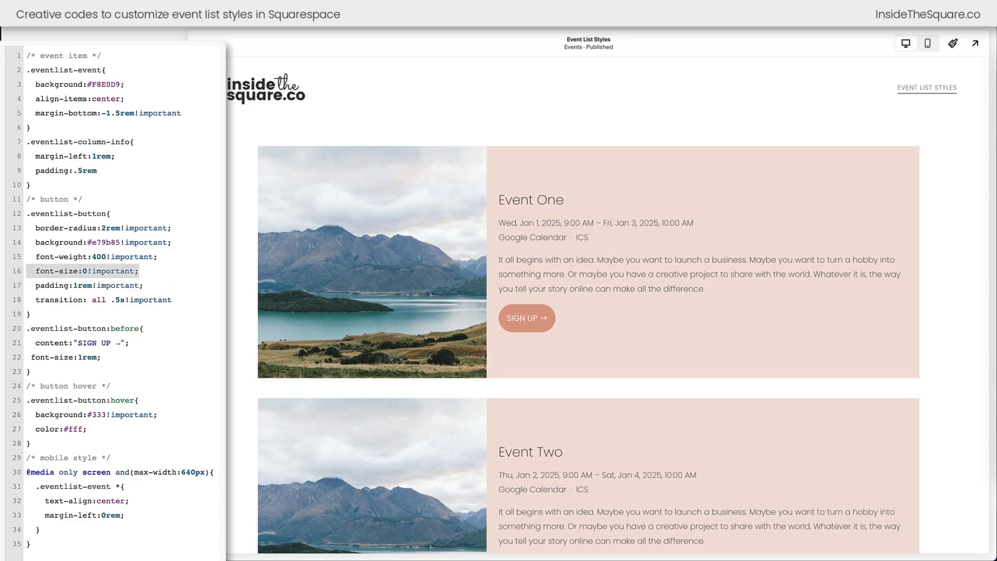
mouse_move(154, 277)
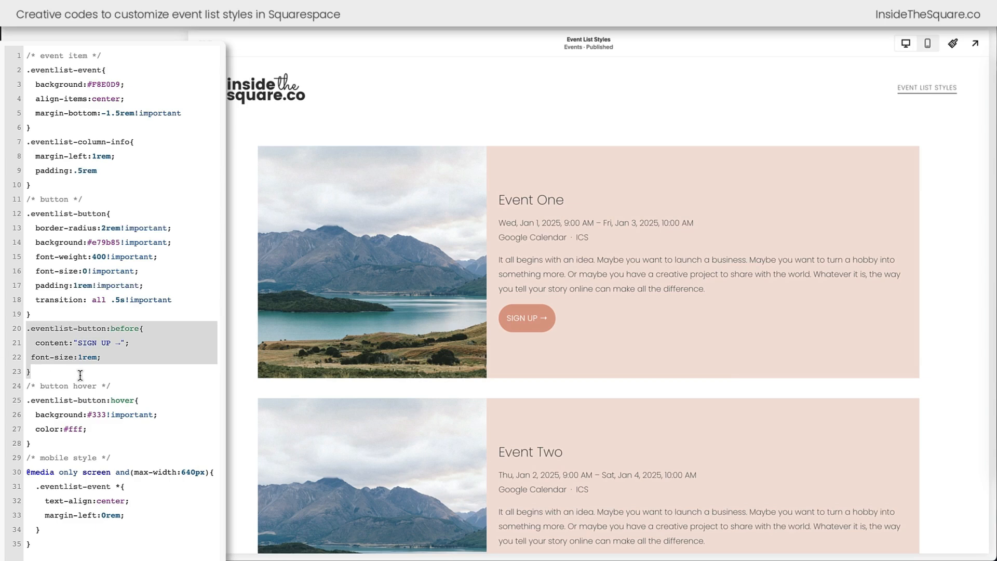
double_click(95, 342)
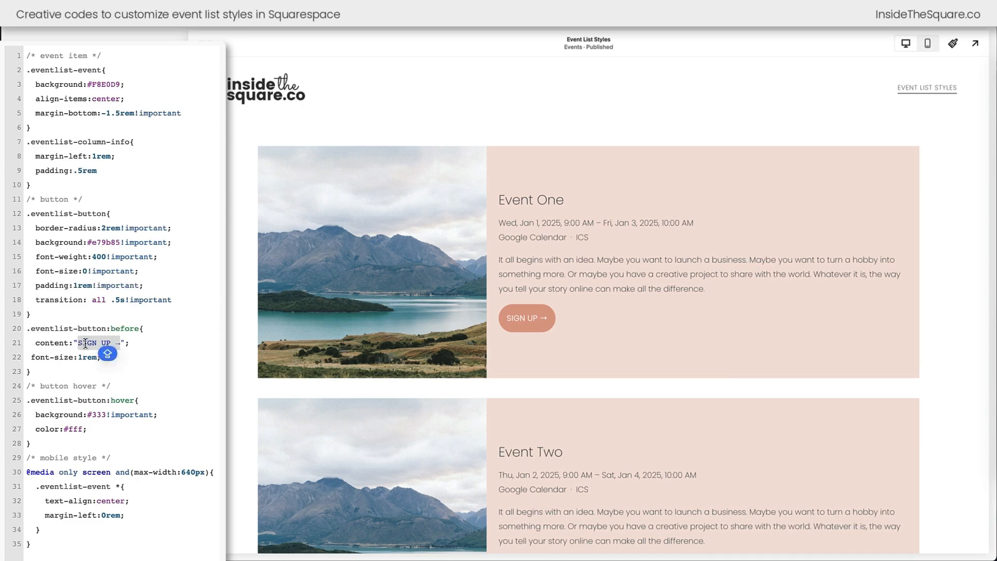
type("LEARAN M")
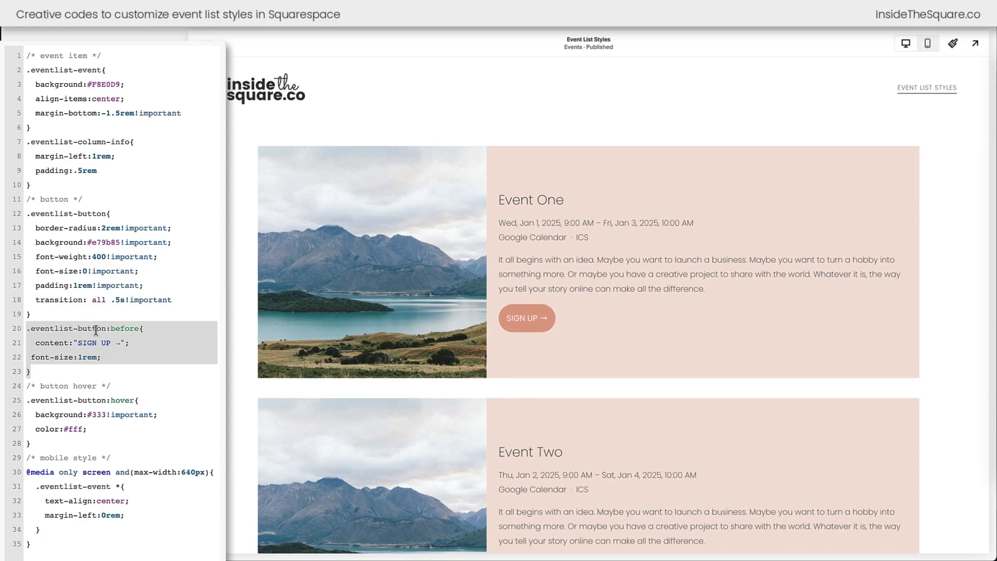
double_click(95, 343)
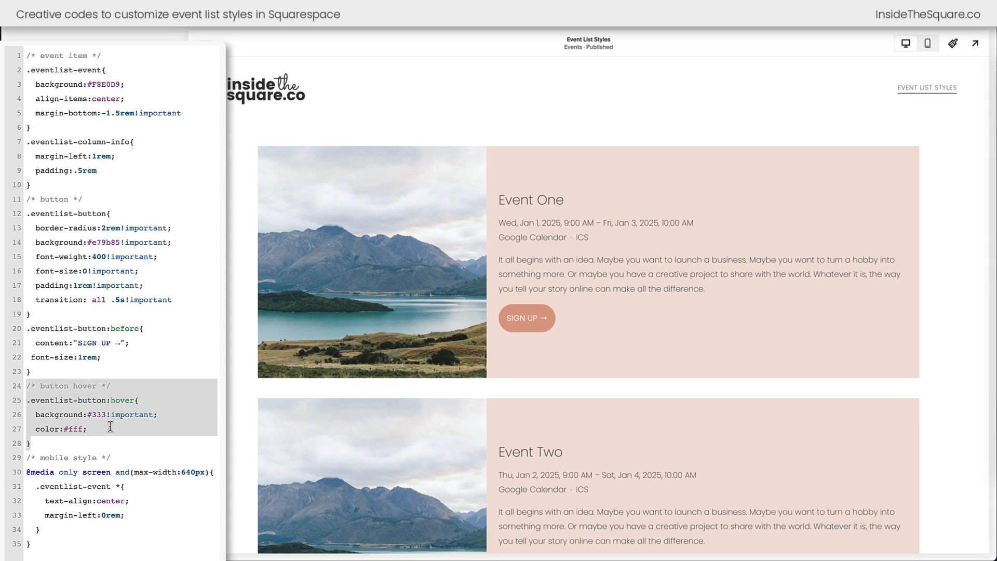
mouse_move(127, 426)
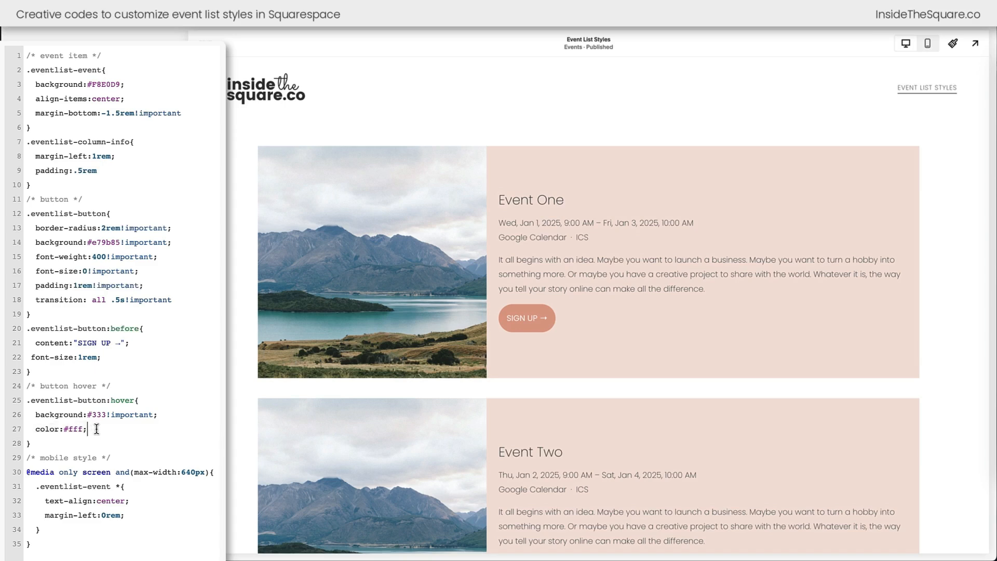
mouse_move(527, 318)
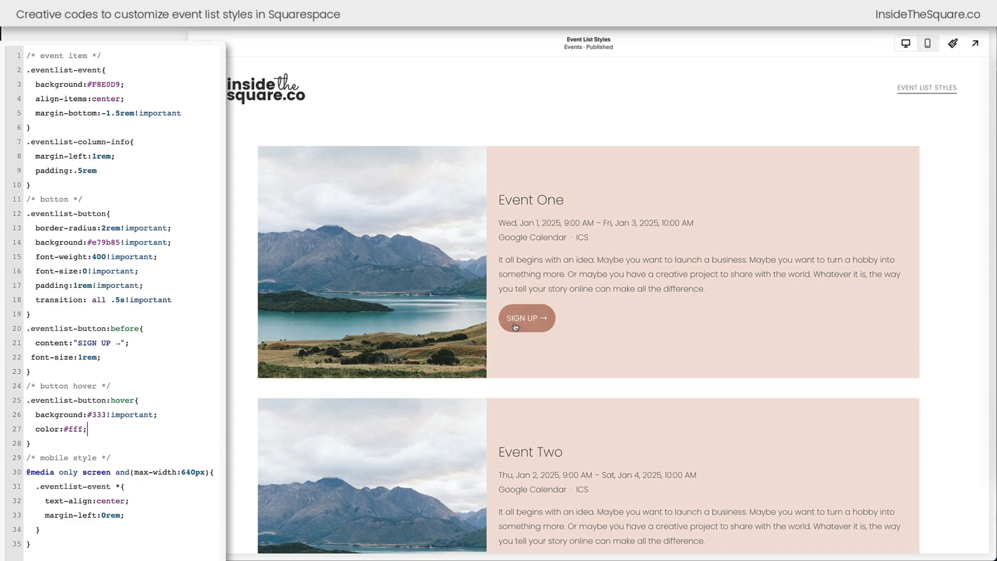
mouse_move(489, 344)
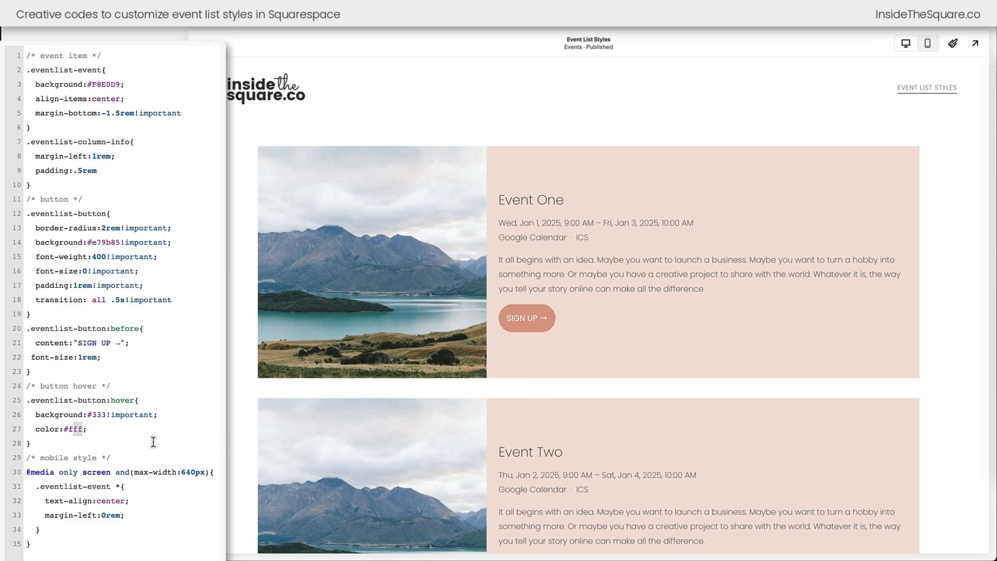
double_click(73, 429)
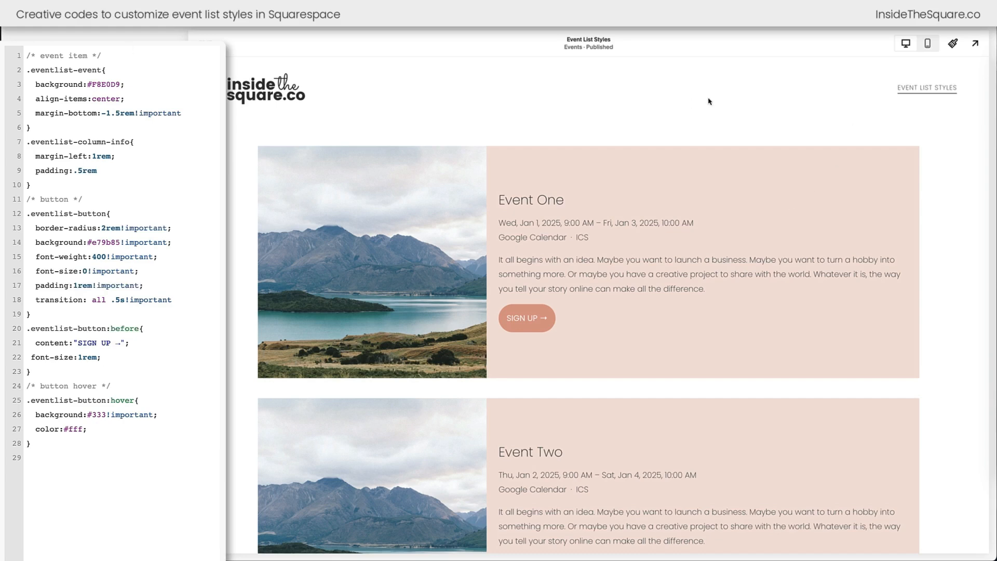
Step: Switch the preview to Mobile View to check the event list phone layout
left_click(928, 44)
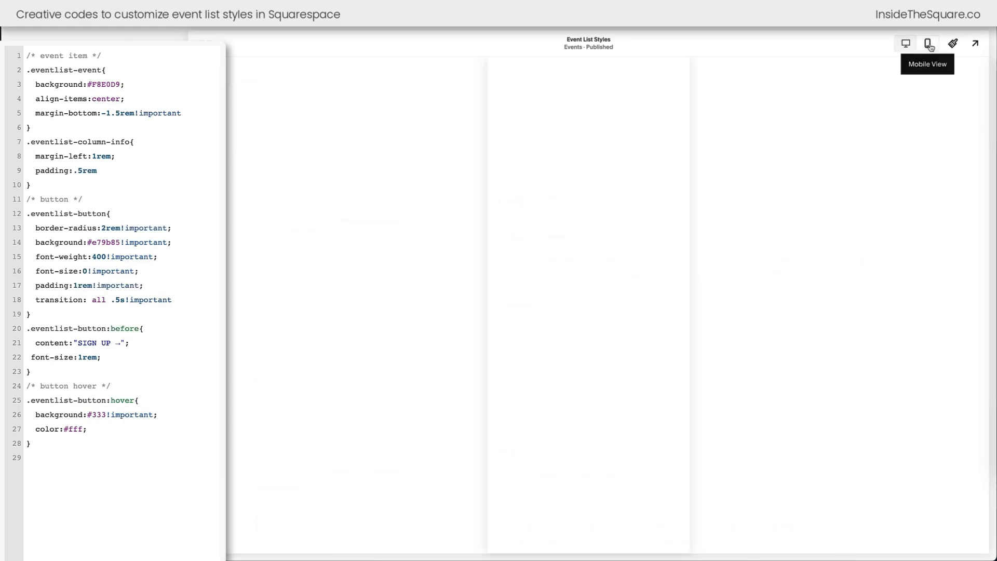
left_click(928, 44)
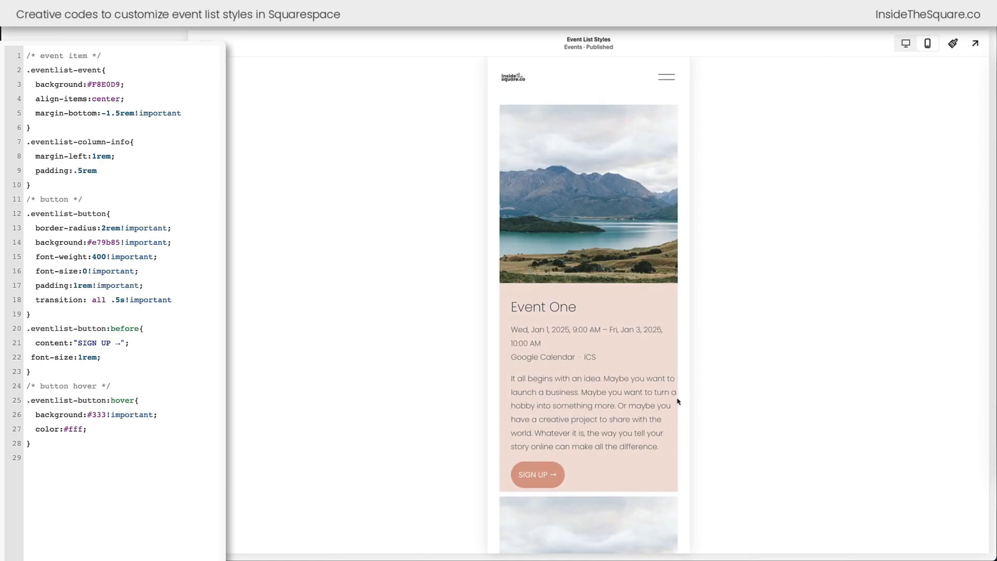
mouse_move(507, 383)
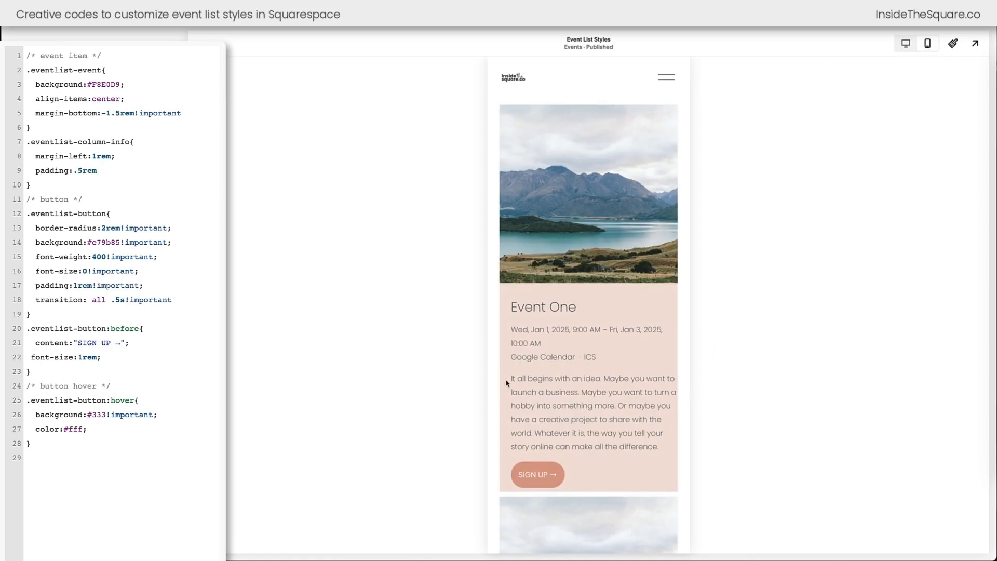
mouse_move(192, 485)
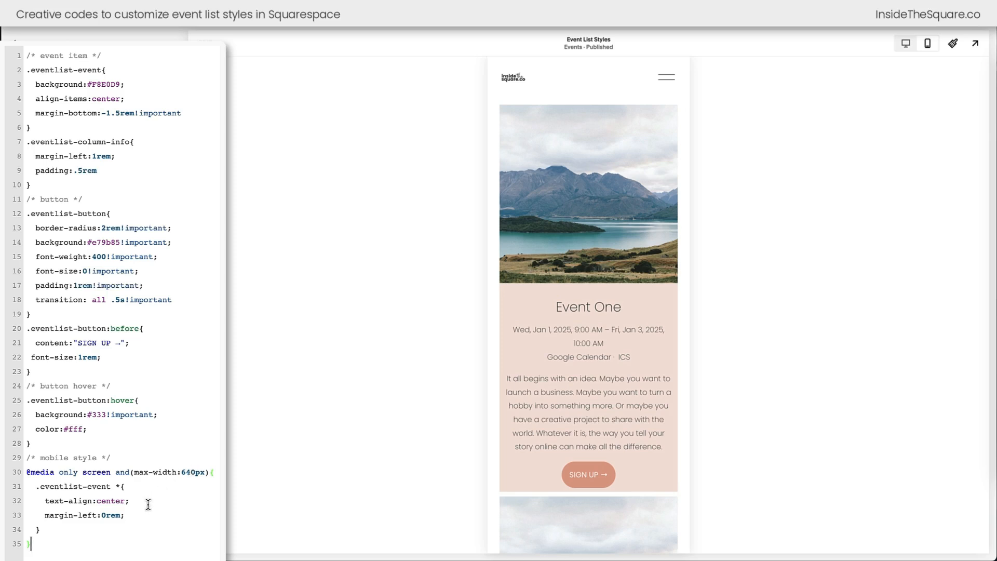
mouse_move(95, 543)
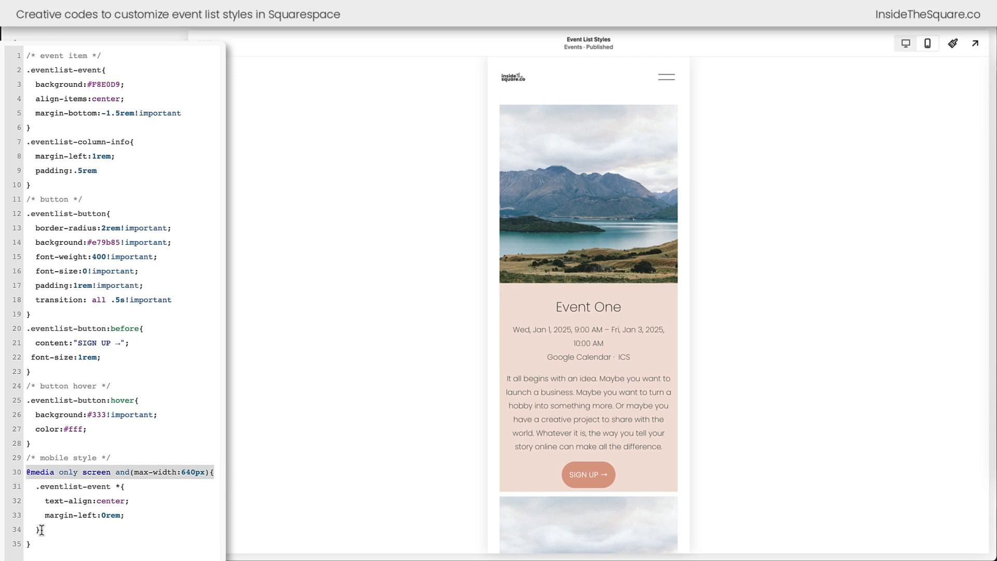
mouse_move(905, 44)
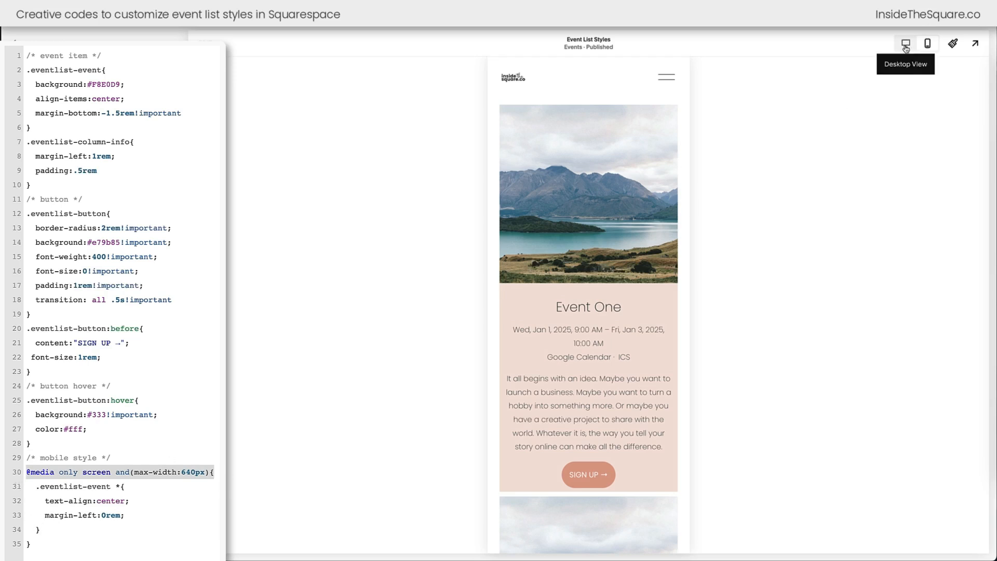
left_click(905, 43)
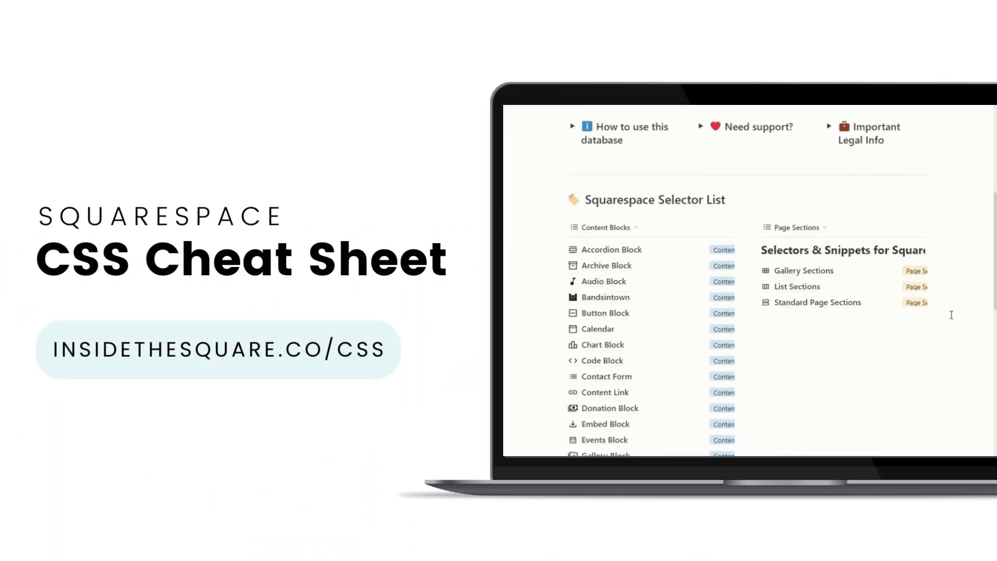
Step: Open the Videos entry and expand its 'Two columns of videos on mobile' snippet
scroll("down", 3)
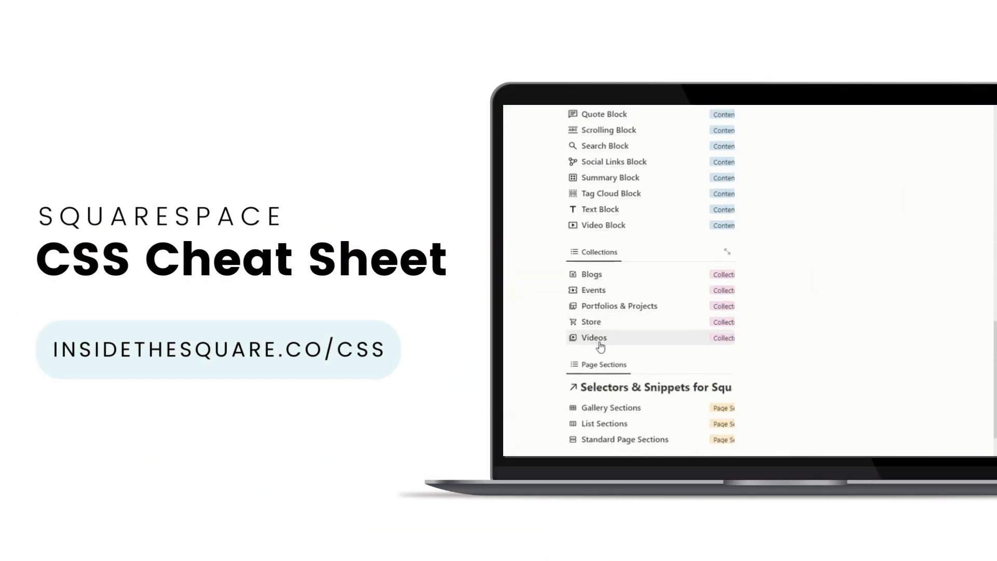
left_click(593, 337)
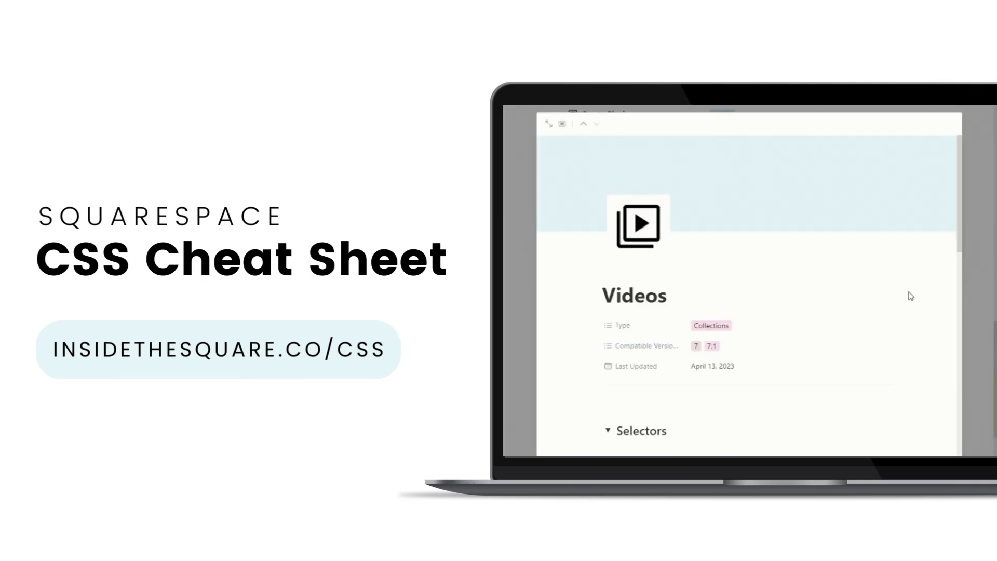
scroll("down", 3)
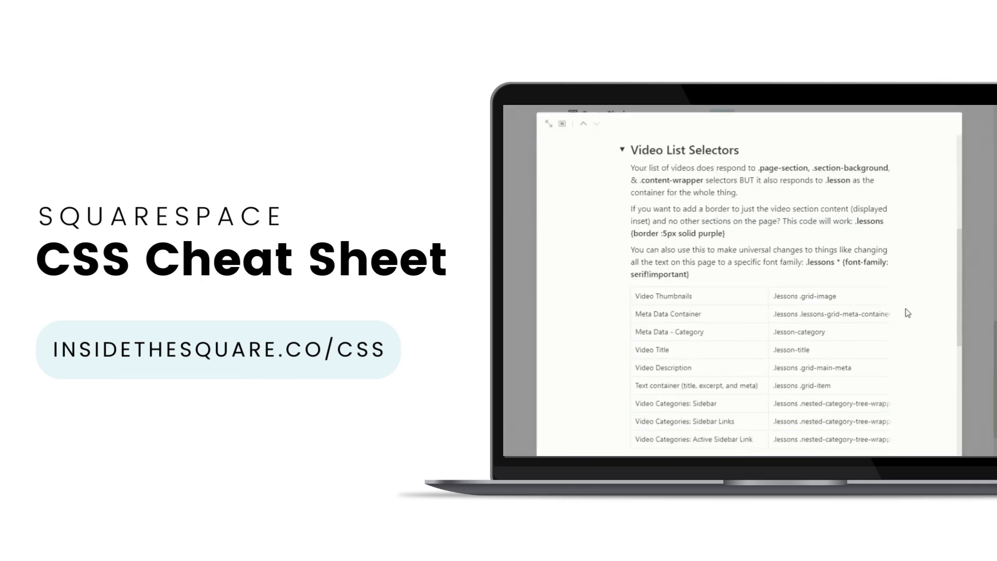
scroll("down", 3)
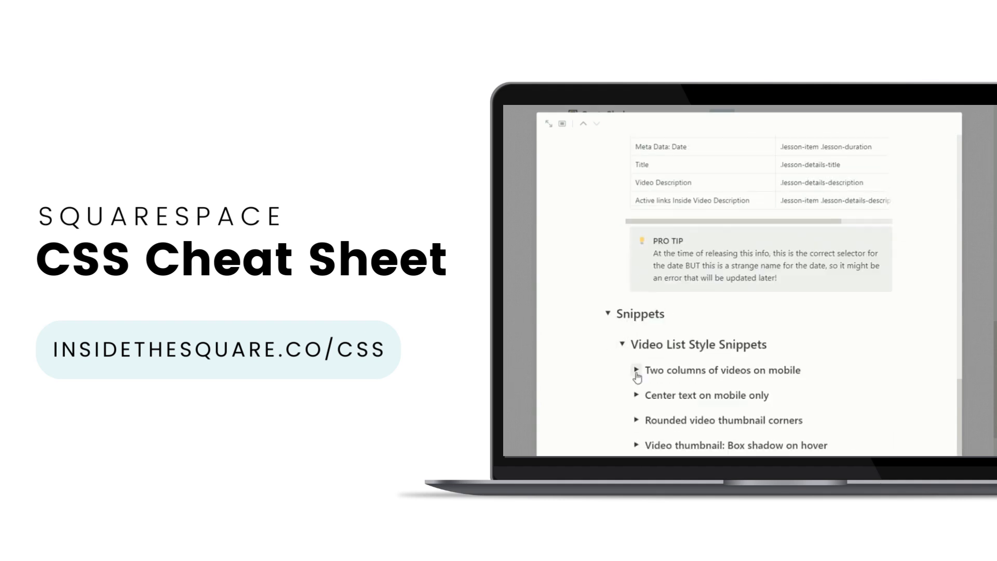
left_click(637, 370)
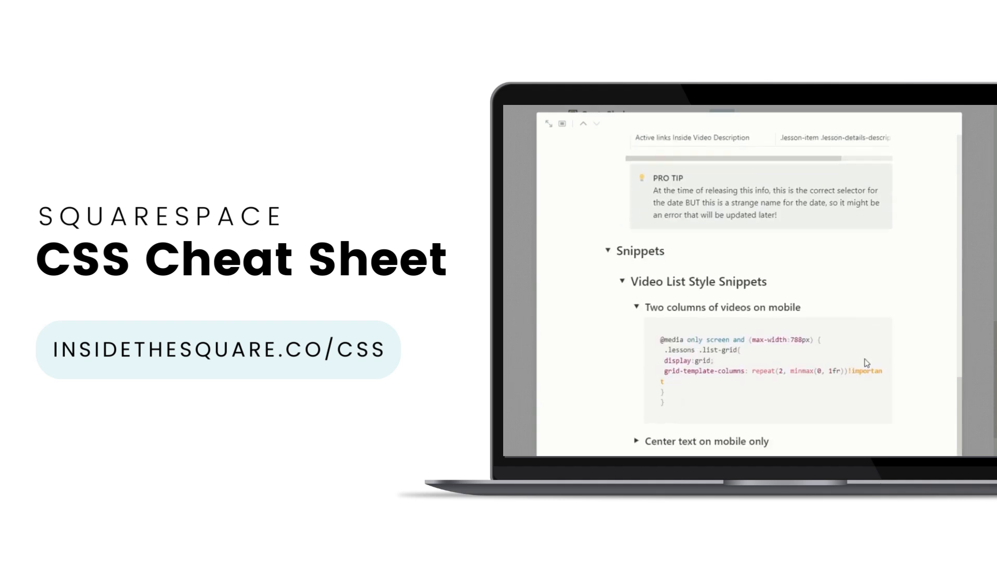